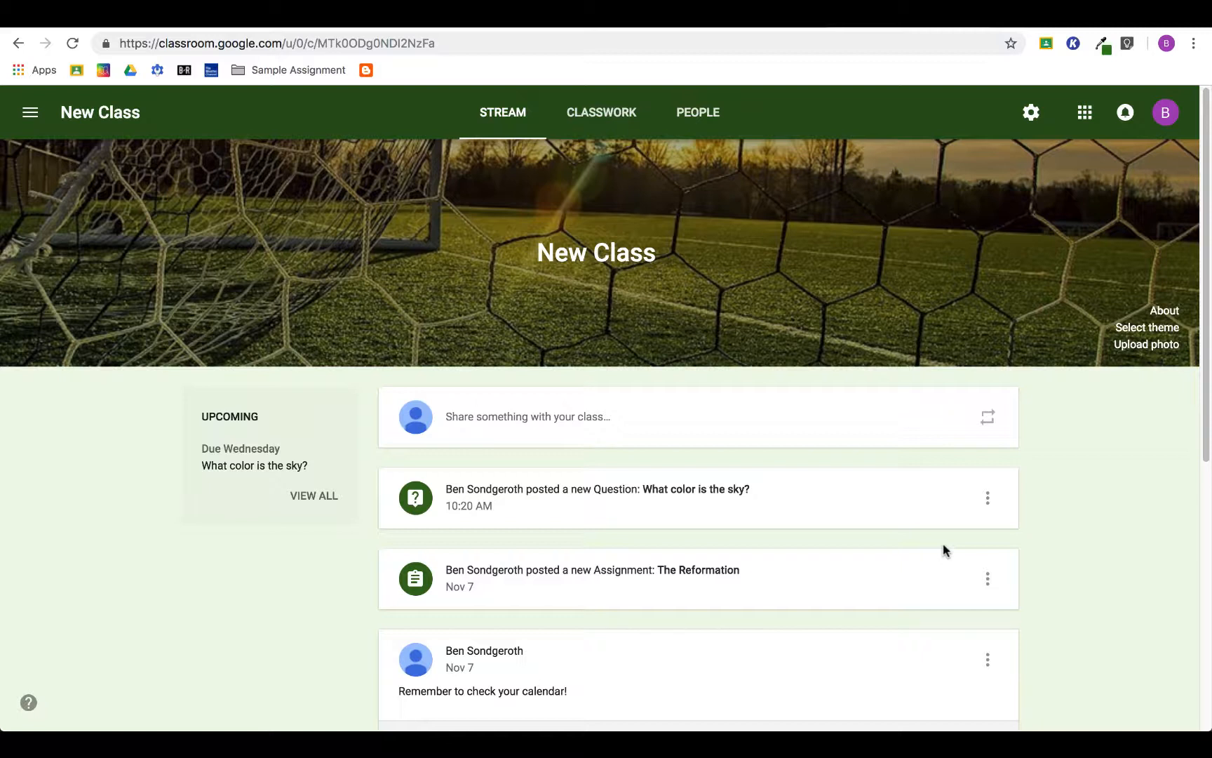
pyautogui.moveTo(957, 536)
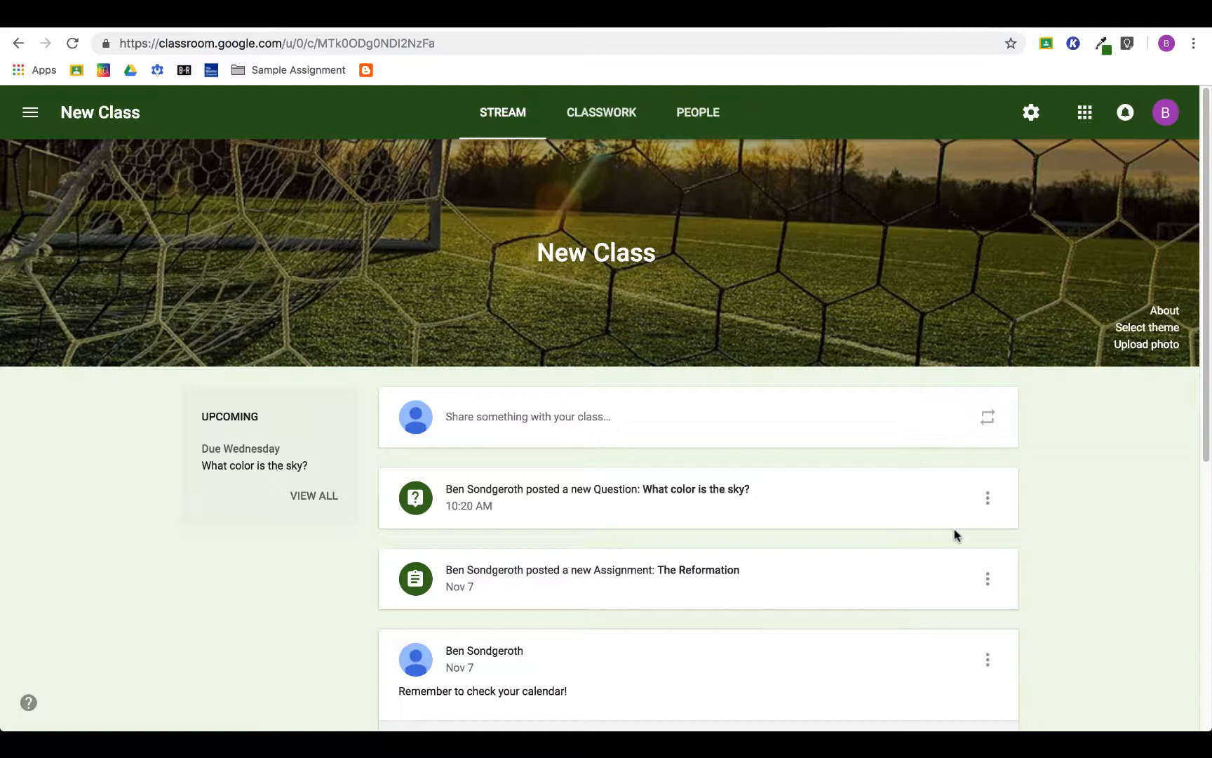
pyautogui.moveTo(1007, 554)
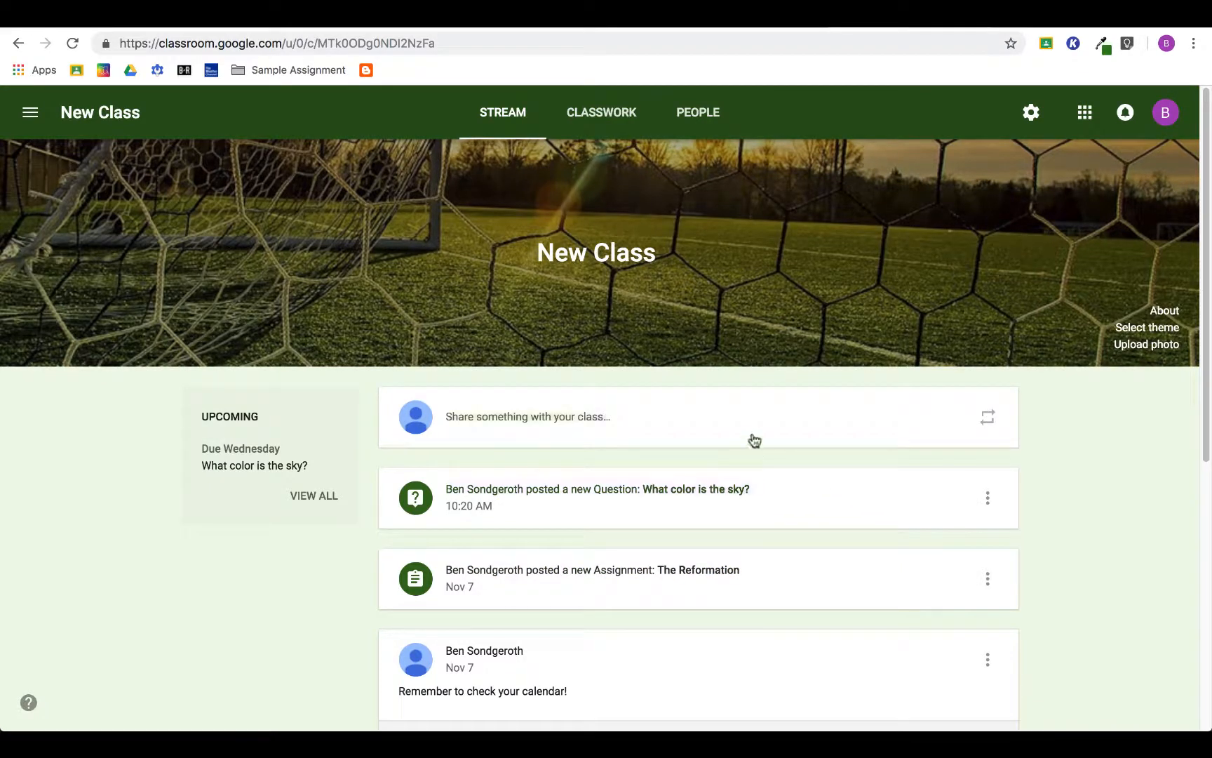
pyautogui.moveTo(701, 122)
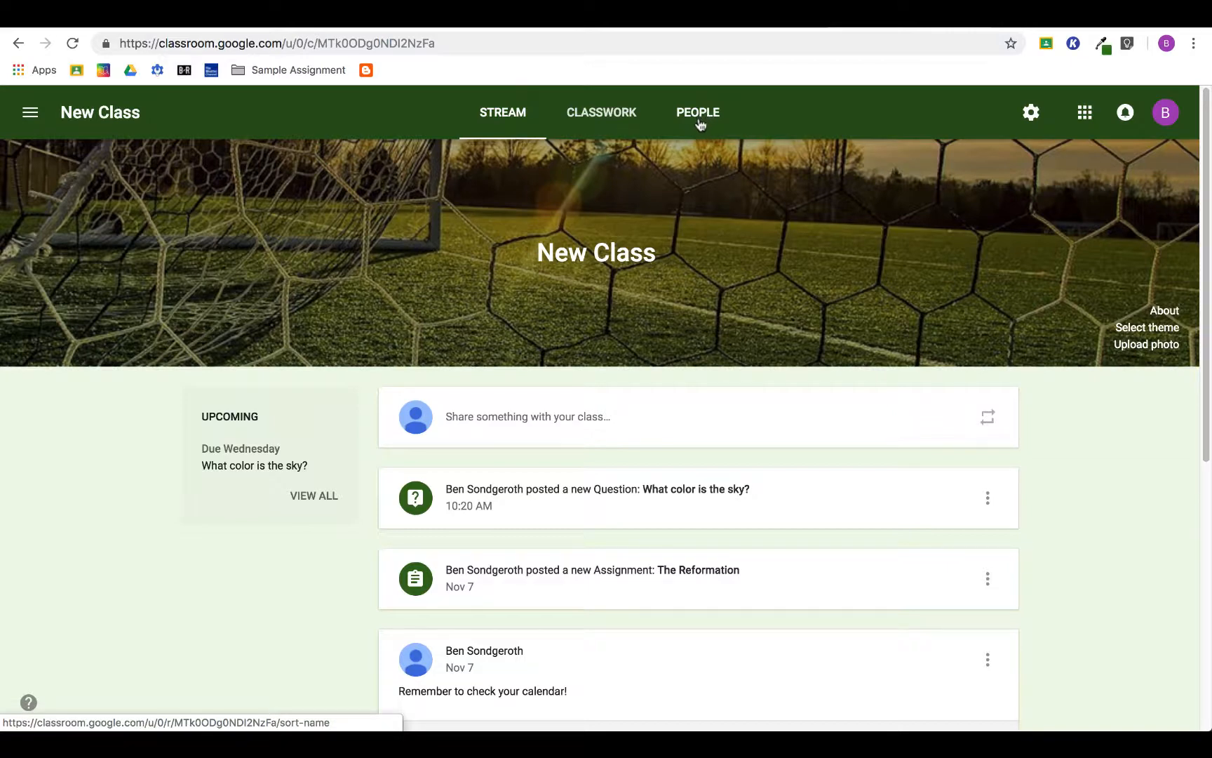
# Show the New Class roster with its teacher and enrolled student.
pyautogui.click(698, 112)
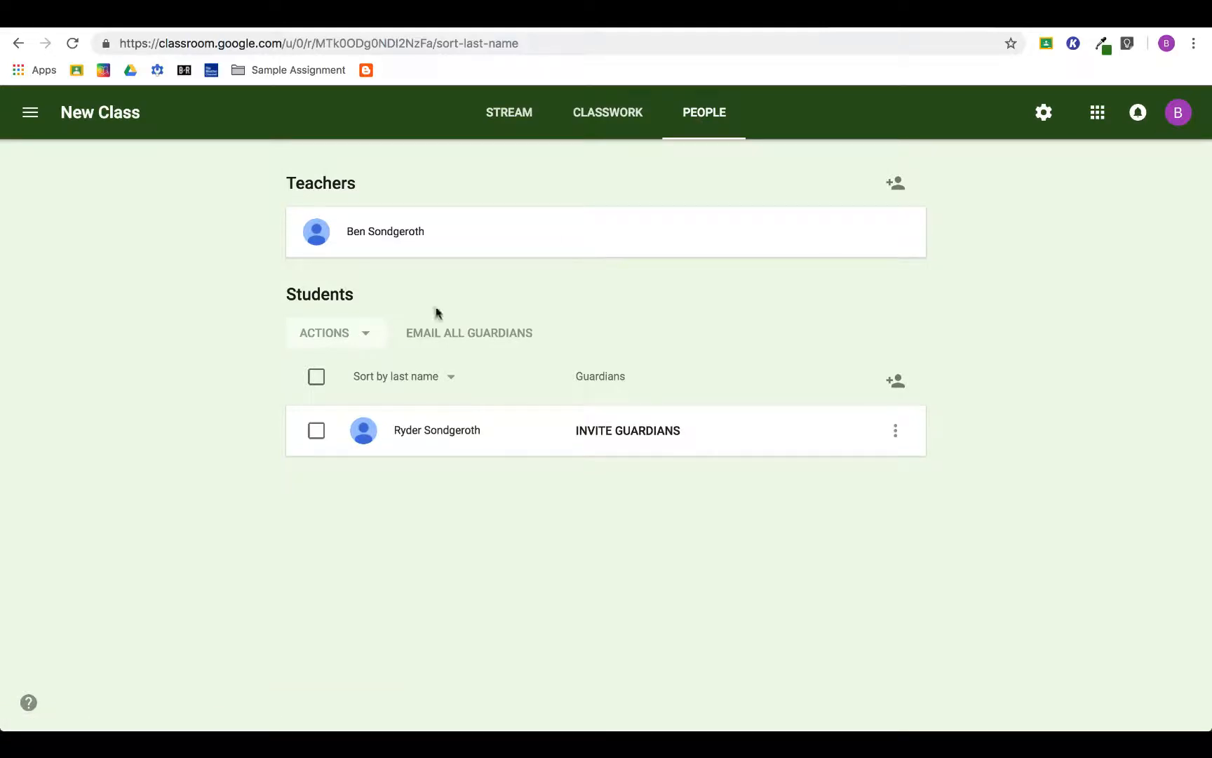
pyautogui.moveTo(385, 447)
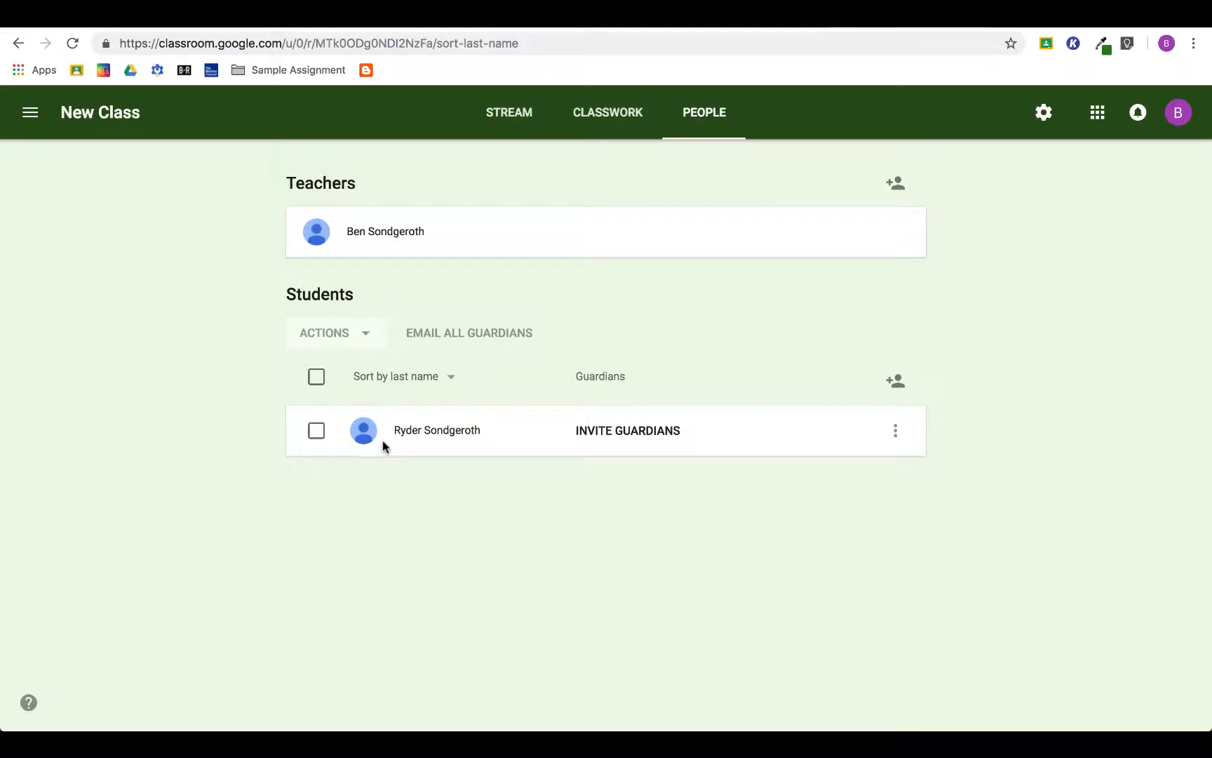
pyautogui.moveTo(422, 188)
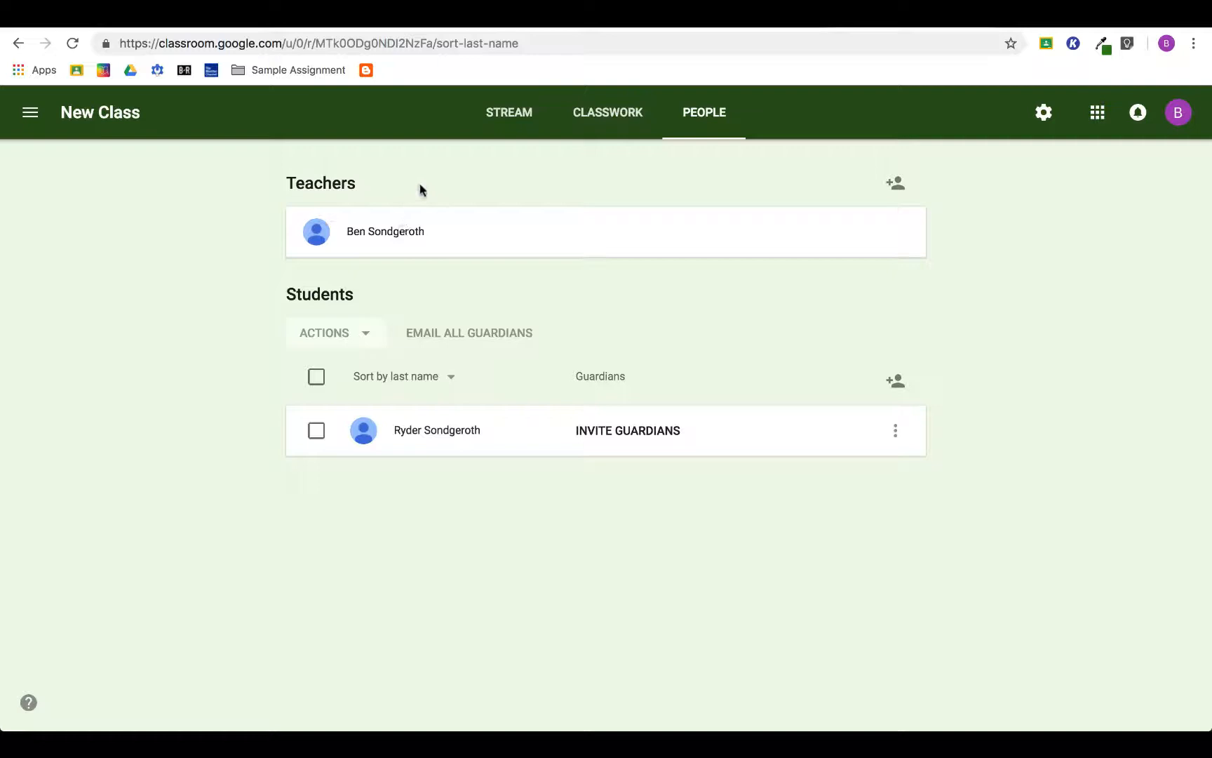
pyautogui.moveTo(1006, 362)
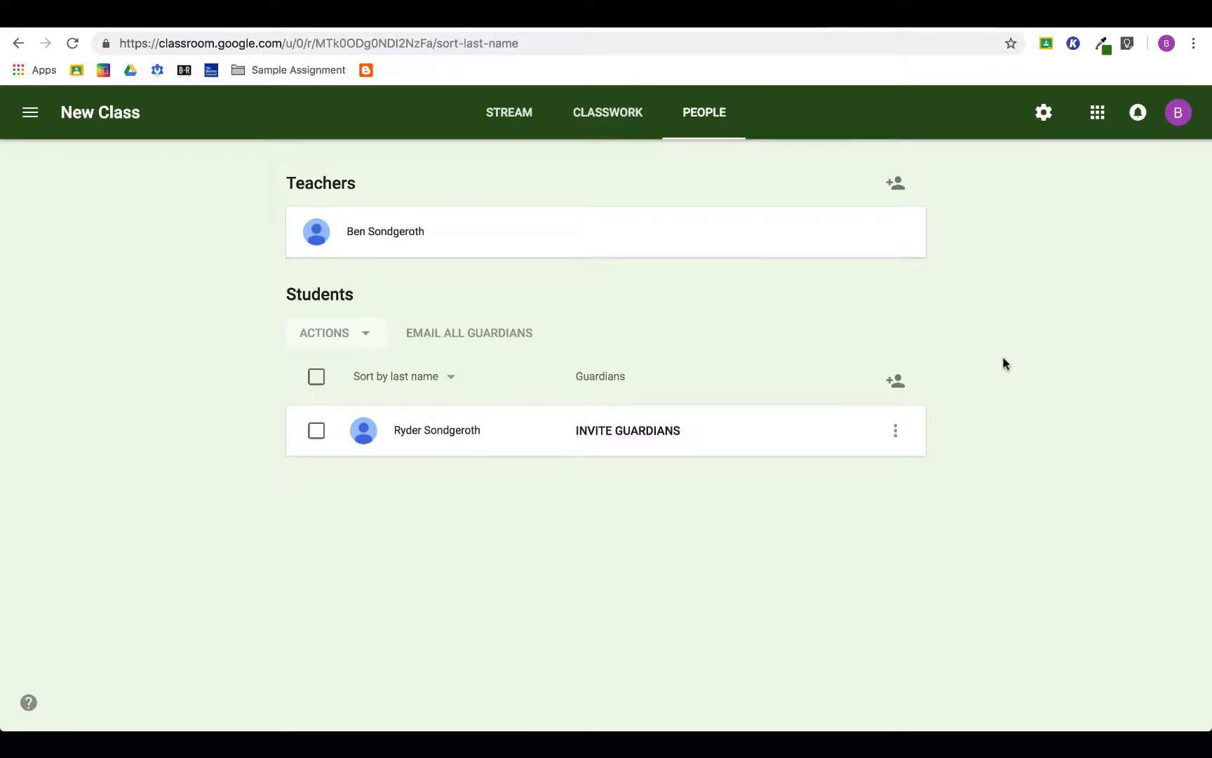
pyautogui.moveTo(1002, 366)
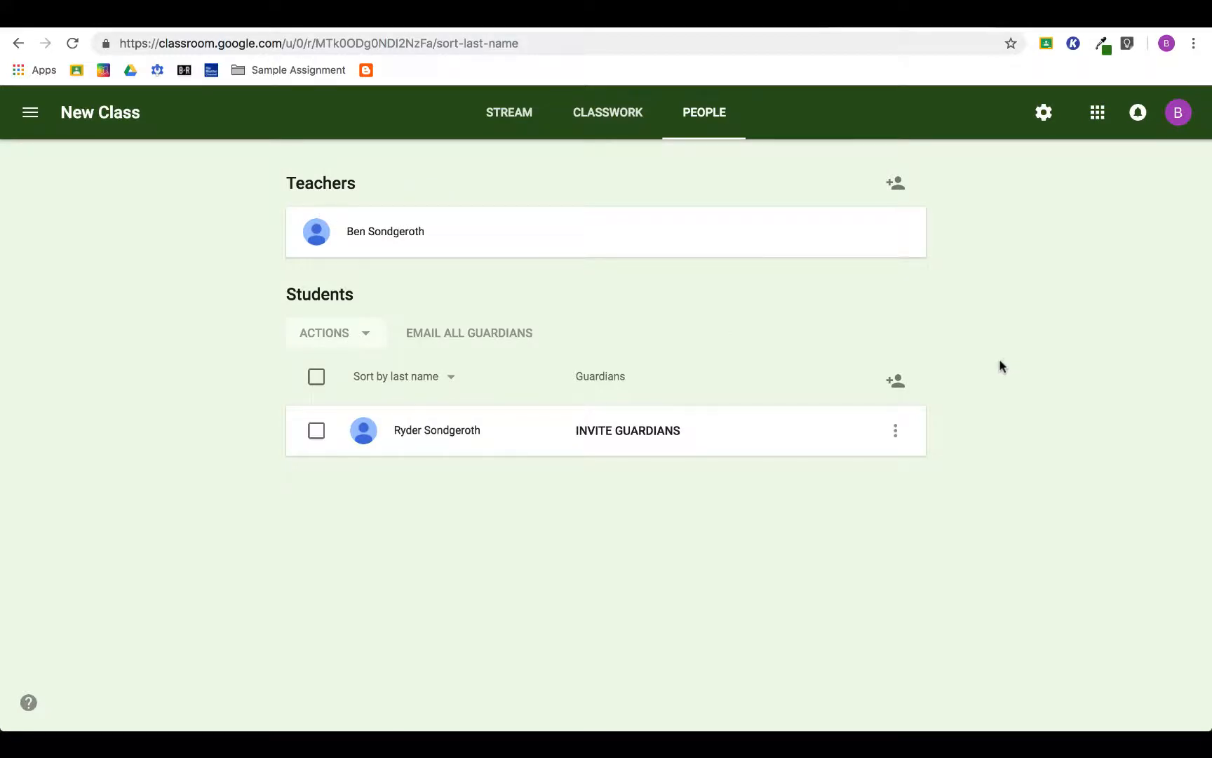
pyautogui.moveTo(895, 384)
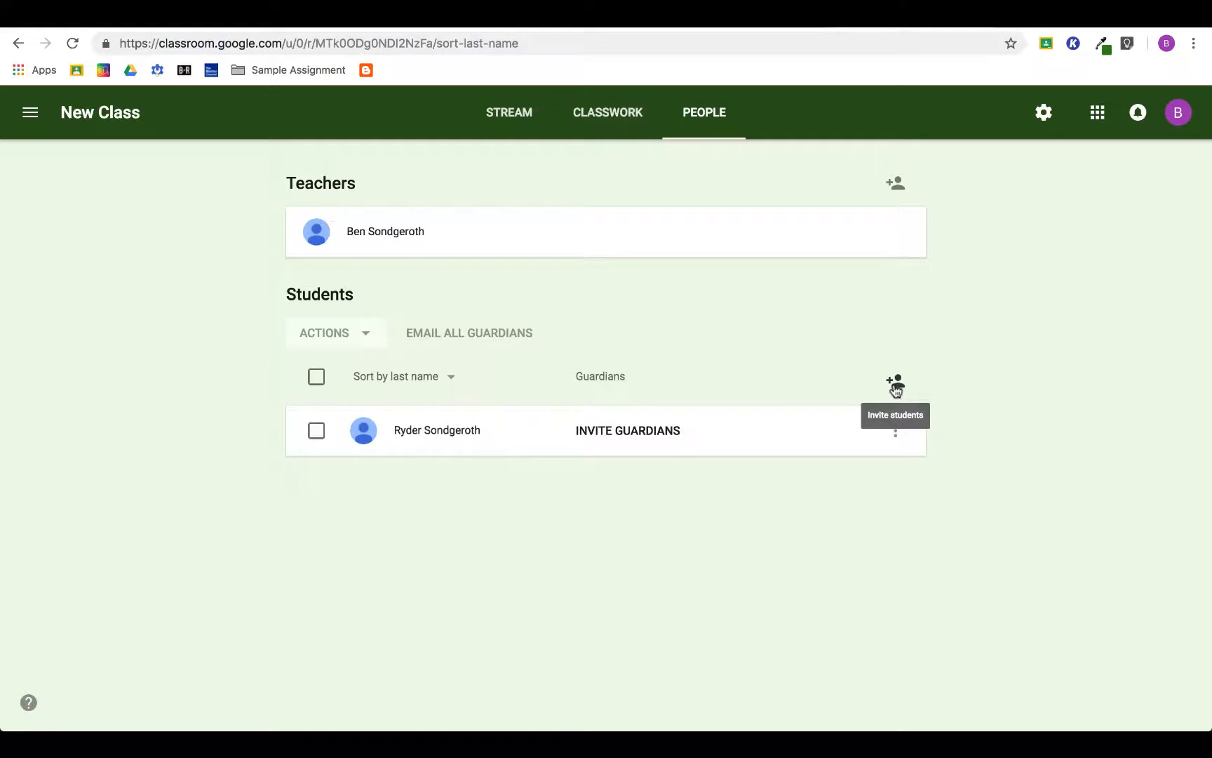
# Invite the student matching 'dwigh' to New Class and return to the class.
pyautogui.click(895, 382)
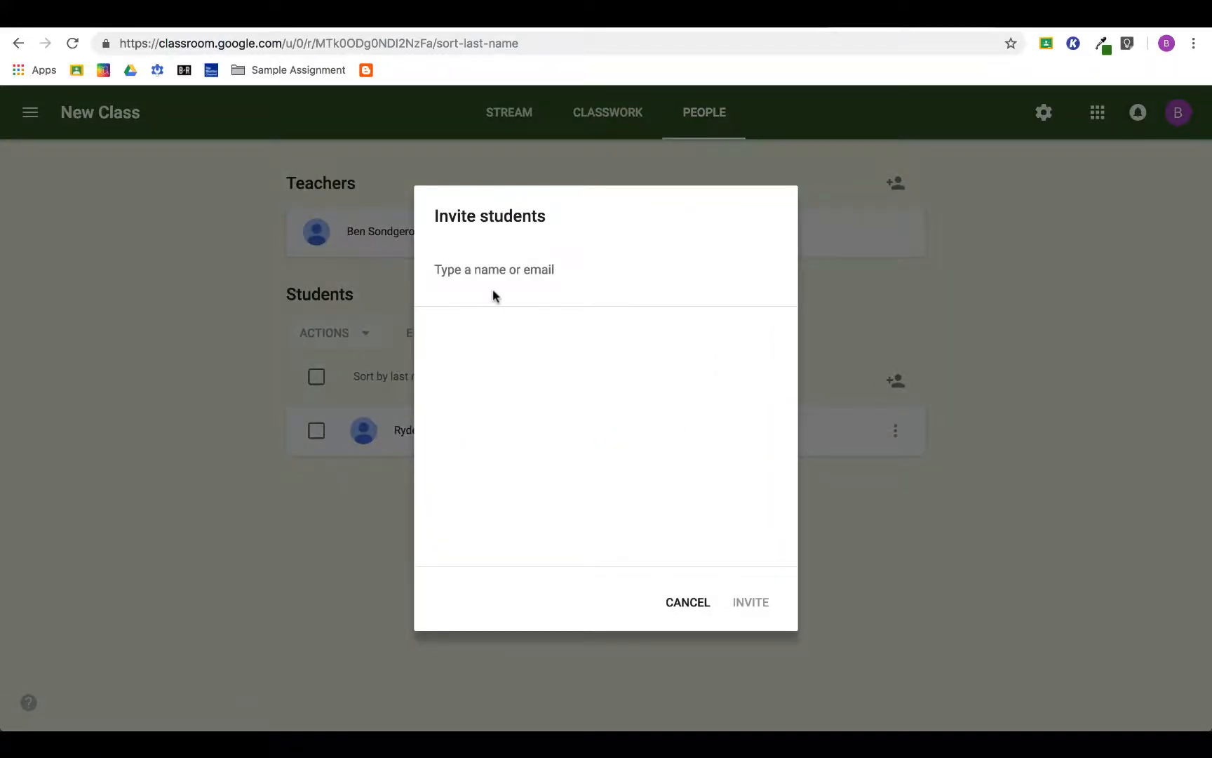
pyautogui.write('dwigh')
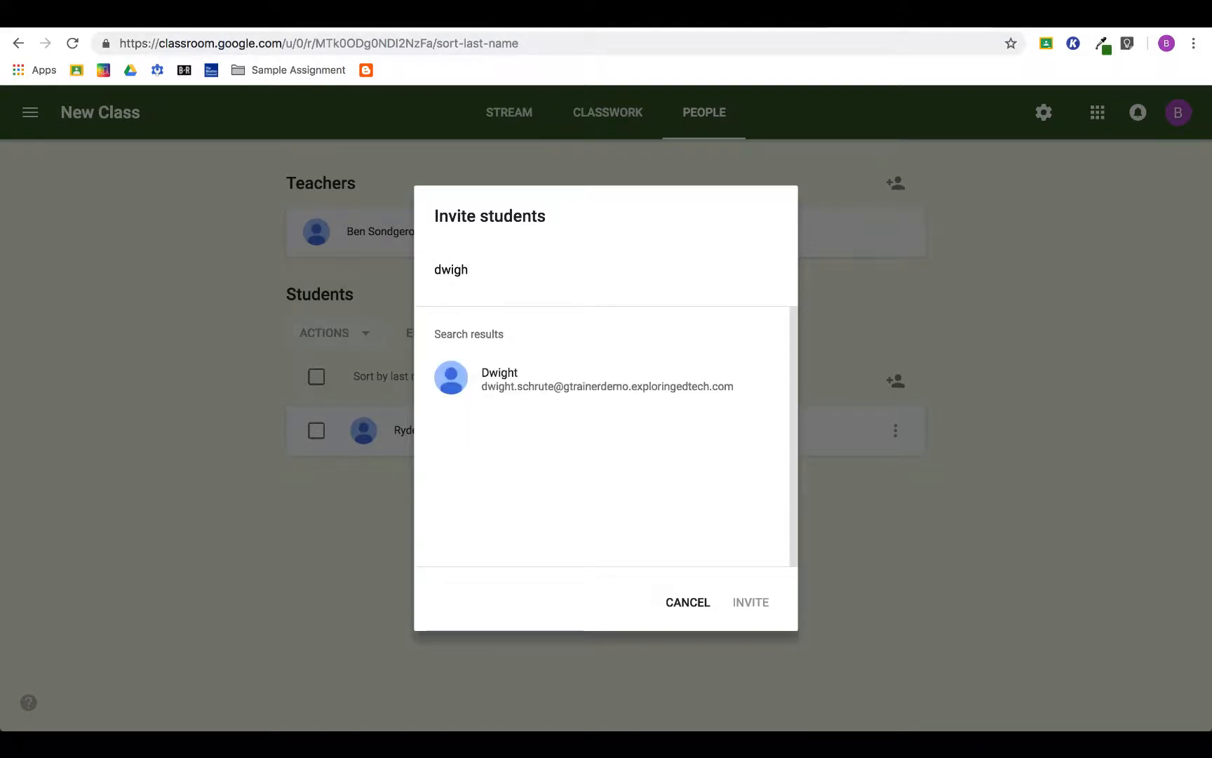
pyautogui.click(528, 377)
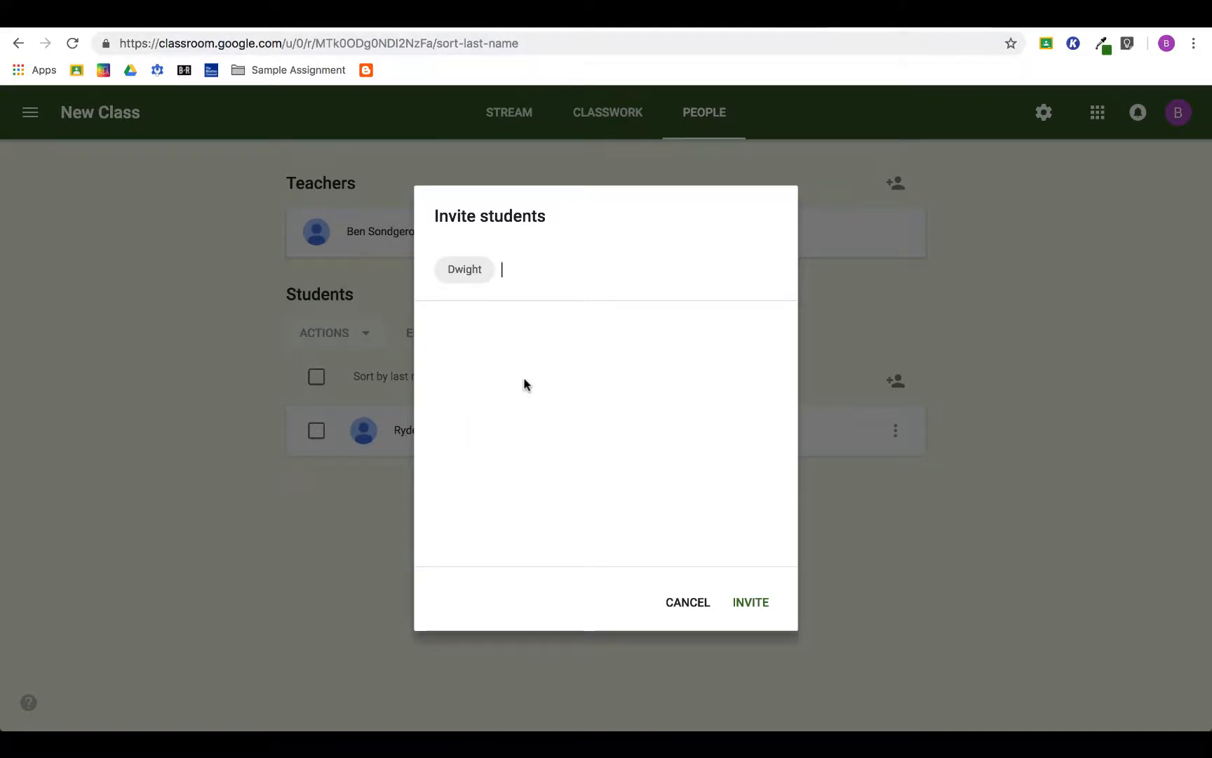
pyautogui.click(751, 602)
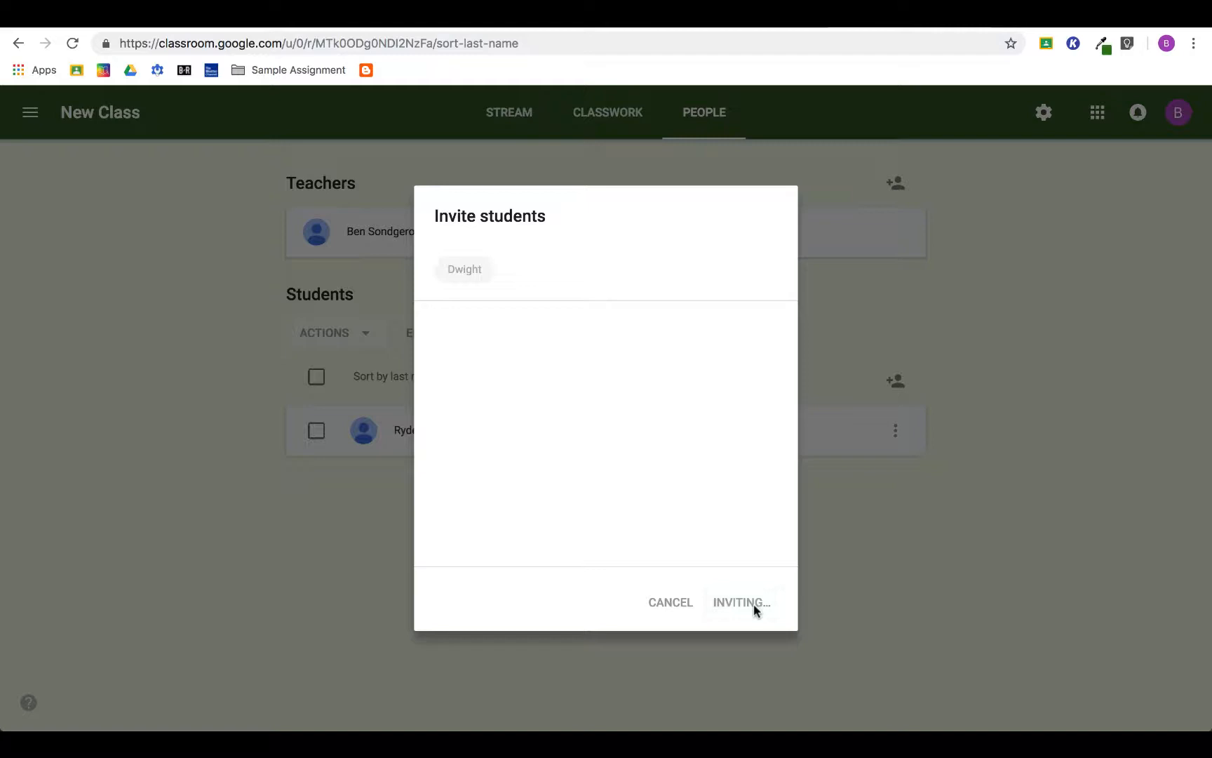
pyautogui.click(740, 602)
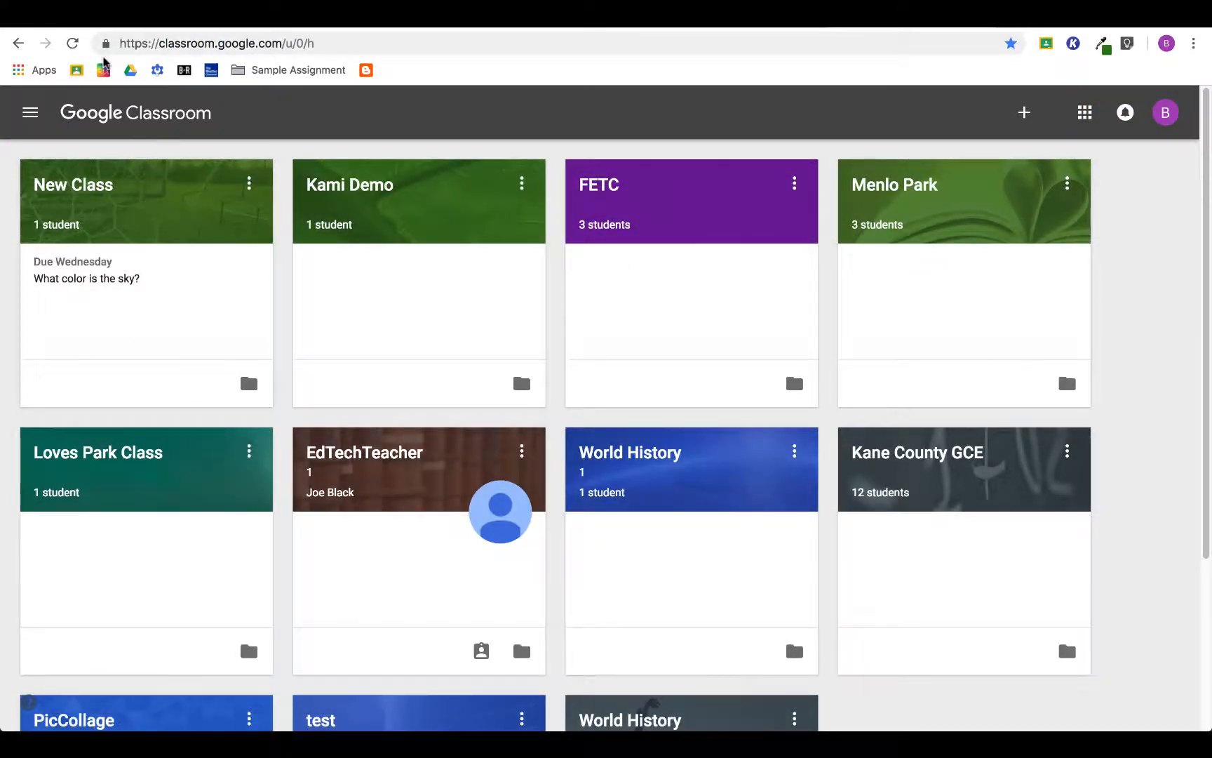
pyautogui.click(73, 185)
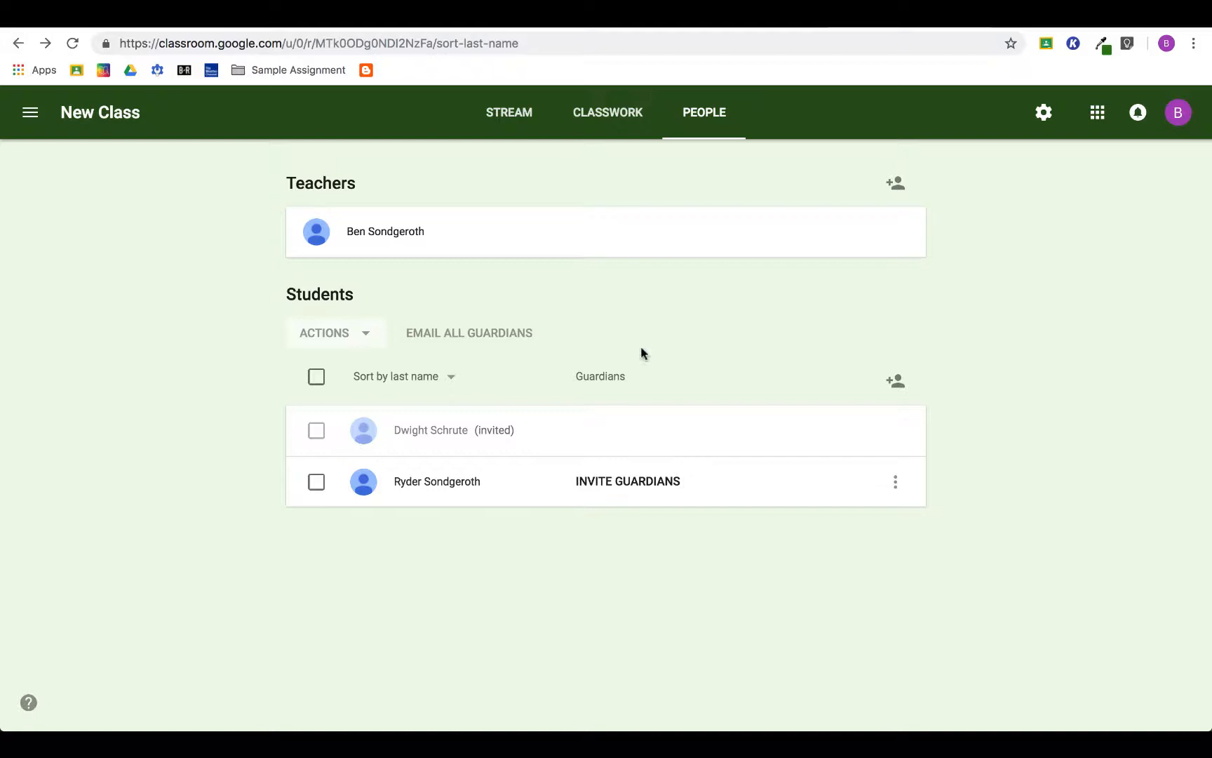
pyautogui.moveTo(226, 209)
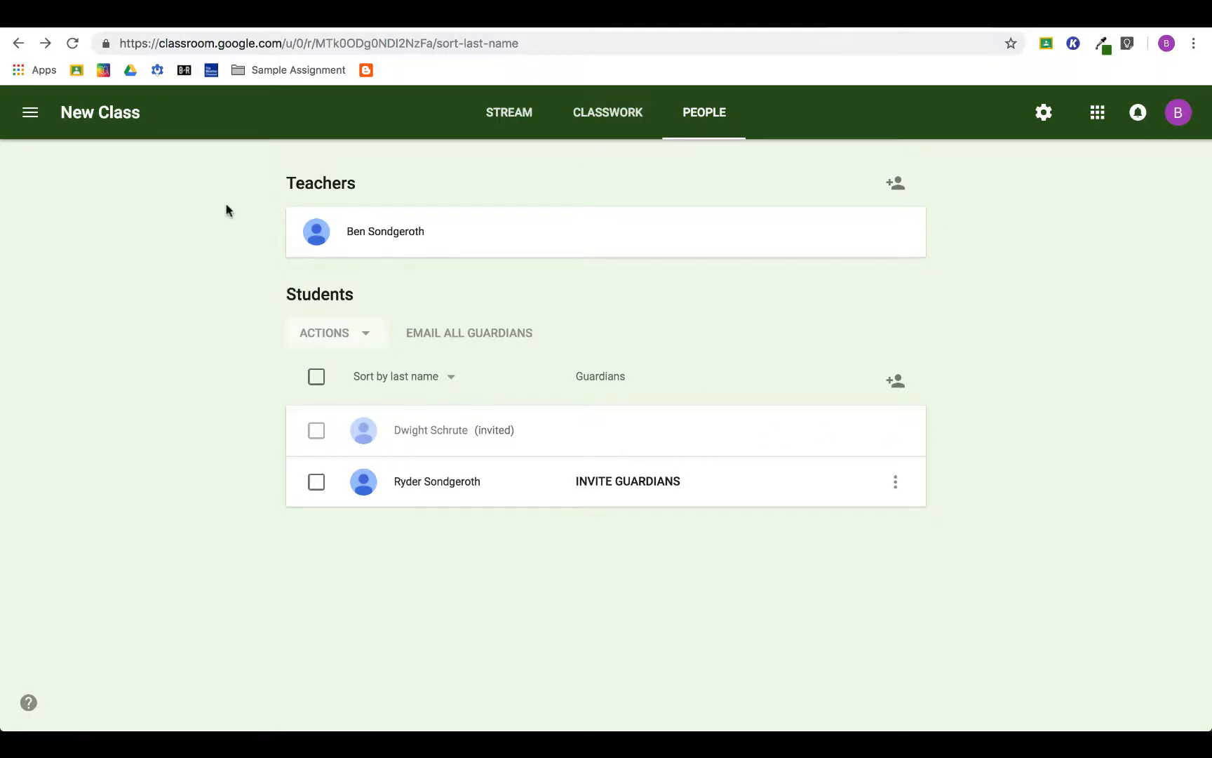
# Show the New Class join code enlarged and full screen, then close it back to the stream.
pyautogui.click(509, 112)
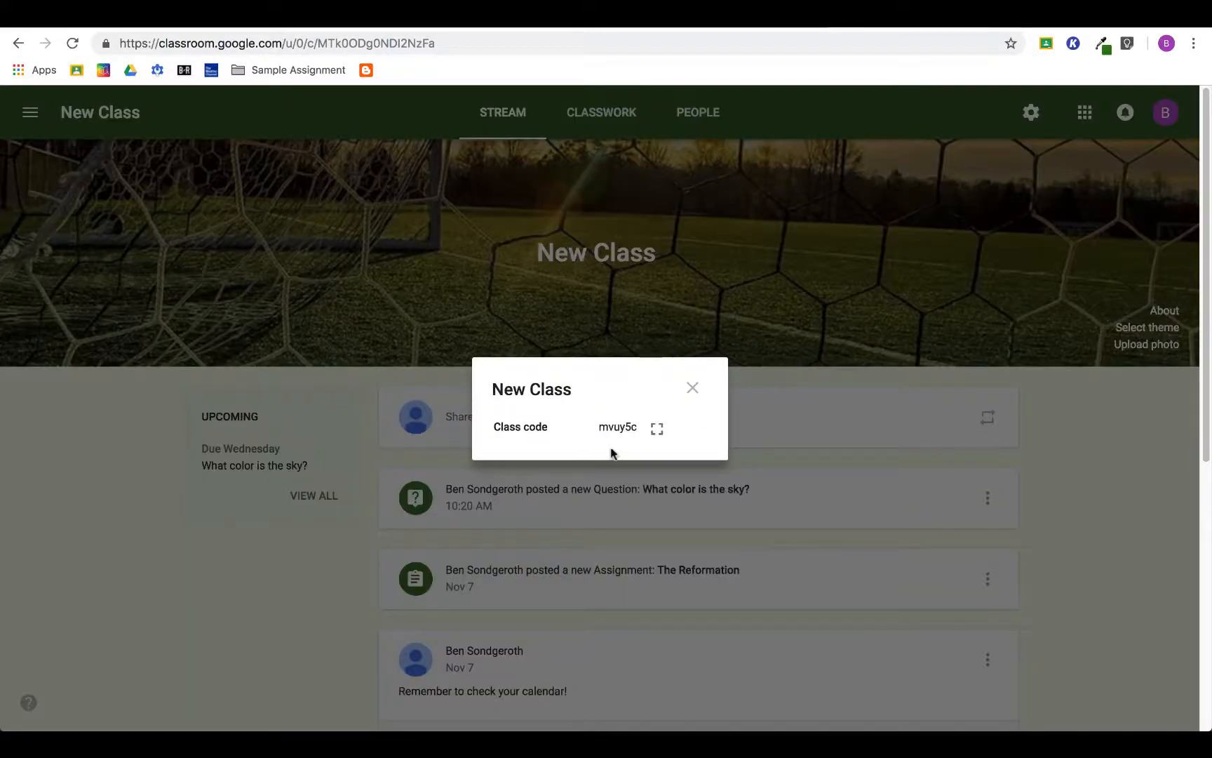
pyautogui.moveTo(639, 440)
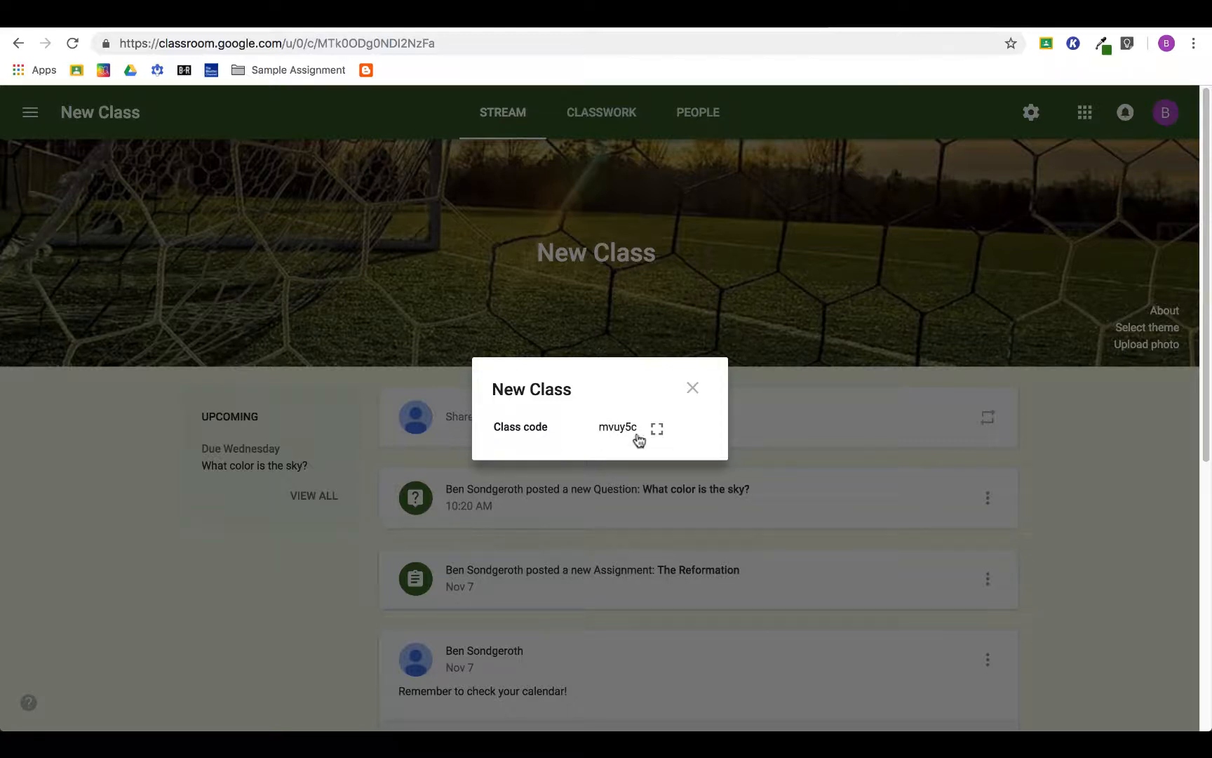
pyautogui.click(657, 428)
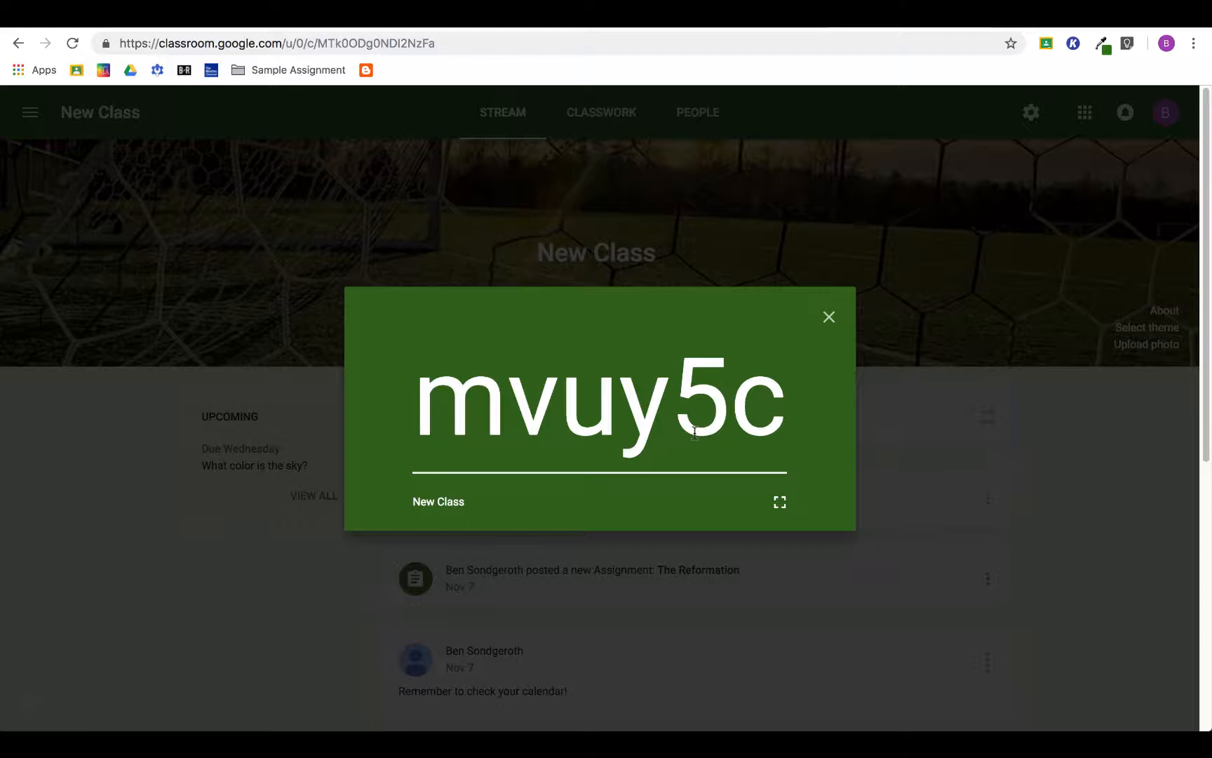
pyautogui.moveTo(780, 502)
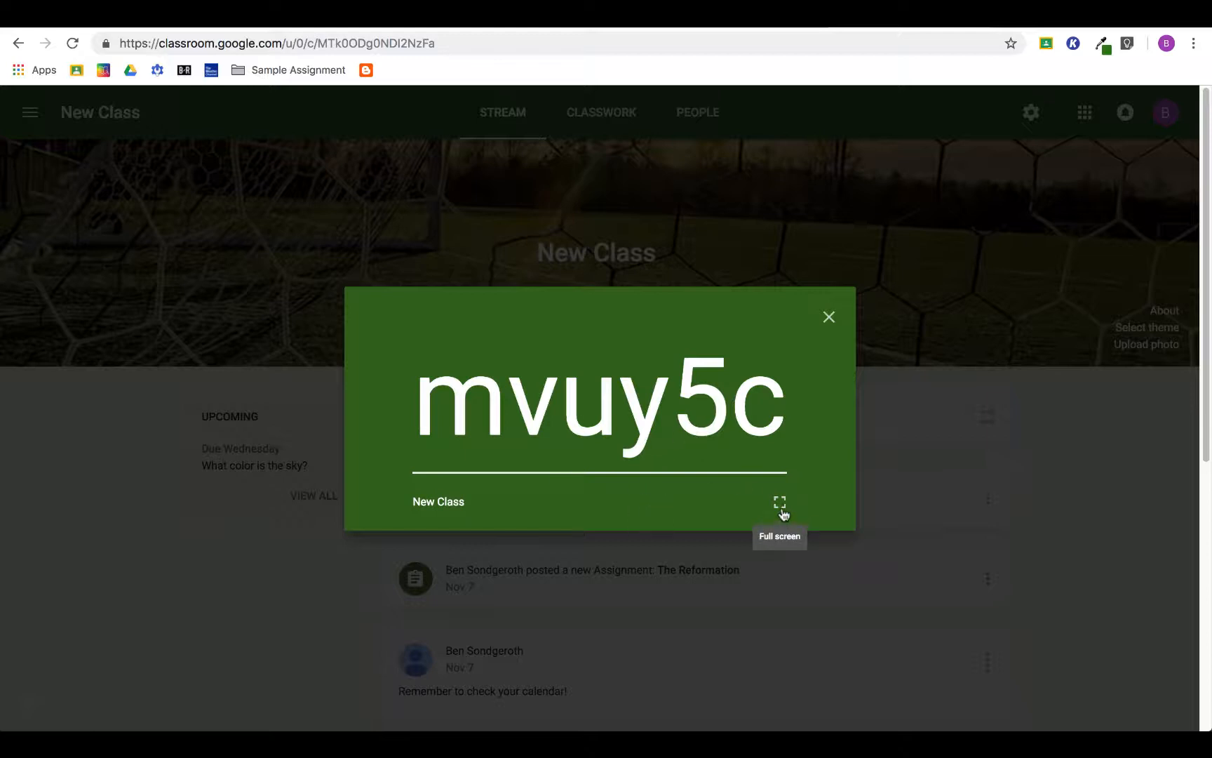
pyautogui.click(778, 502)
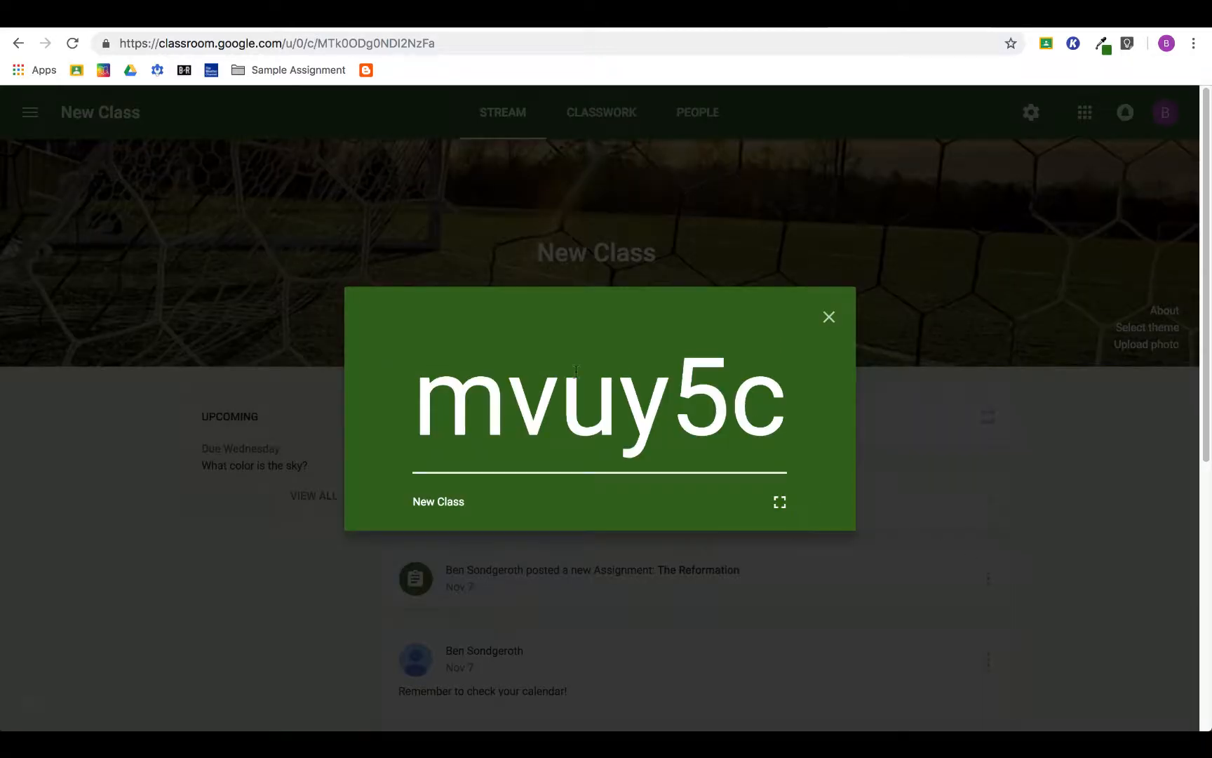
pyautogui.moveTo(829, 319)
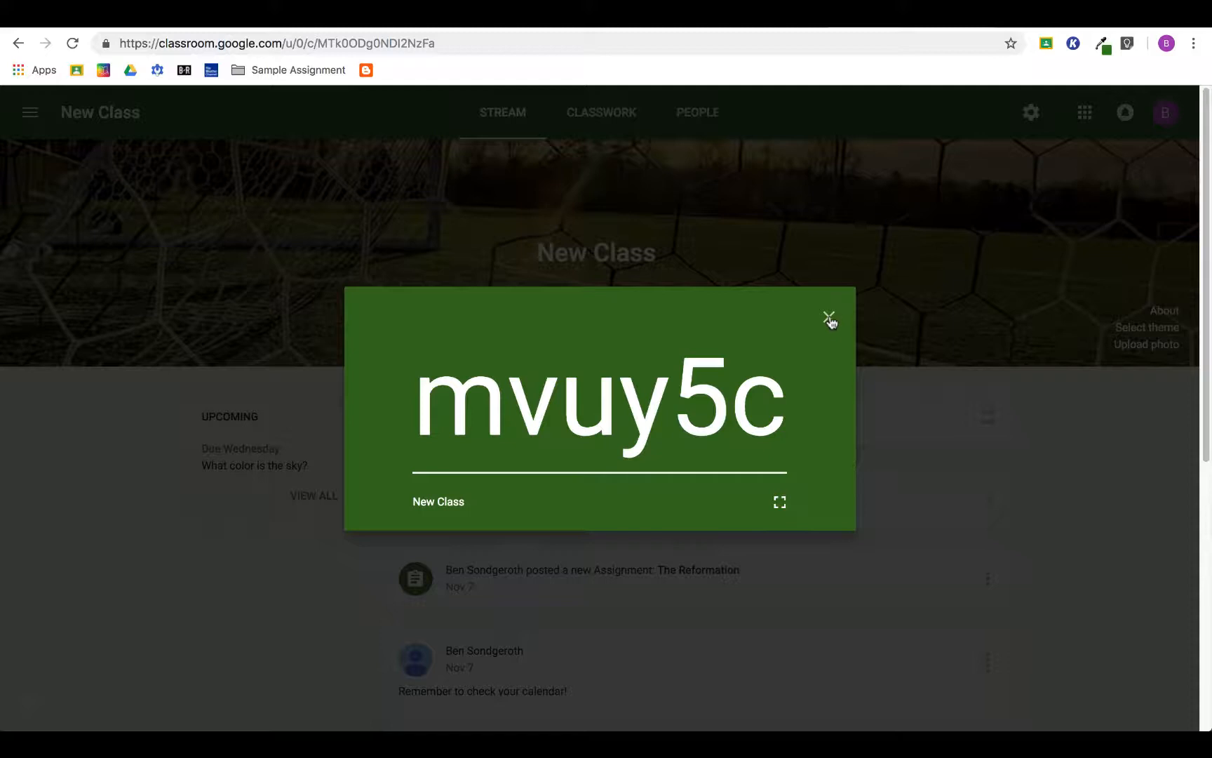
pyautogui.click(829, 315)
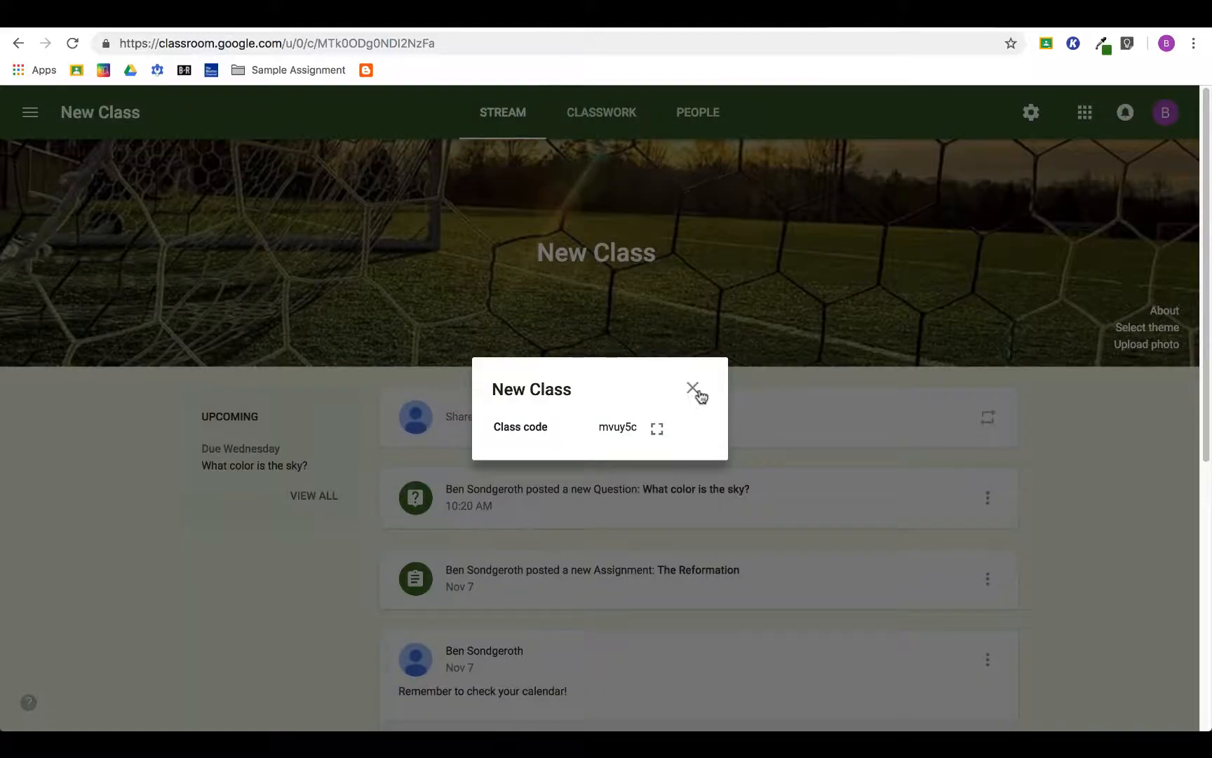
pyautogui.click(692, 387)
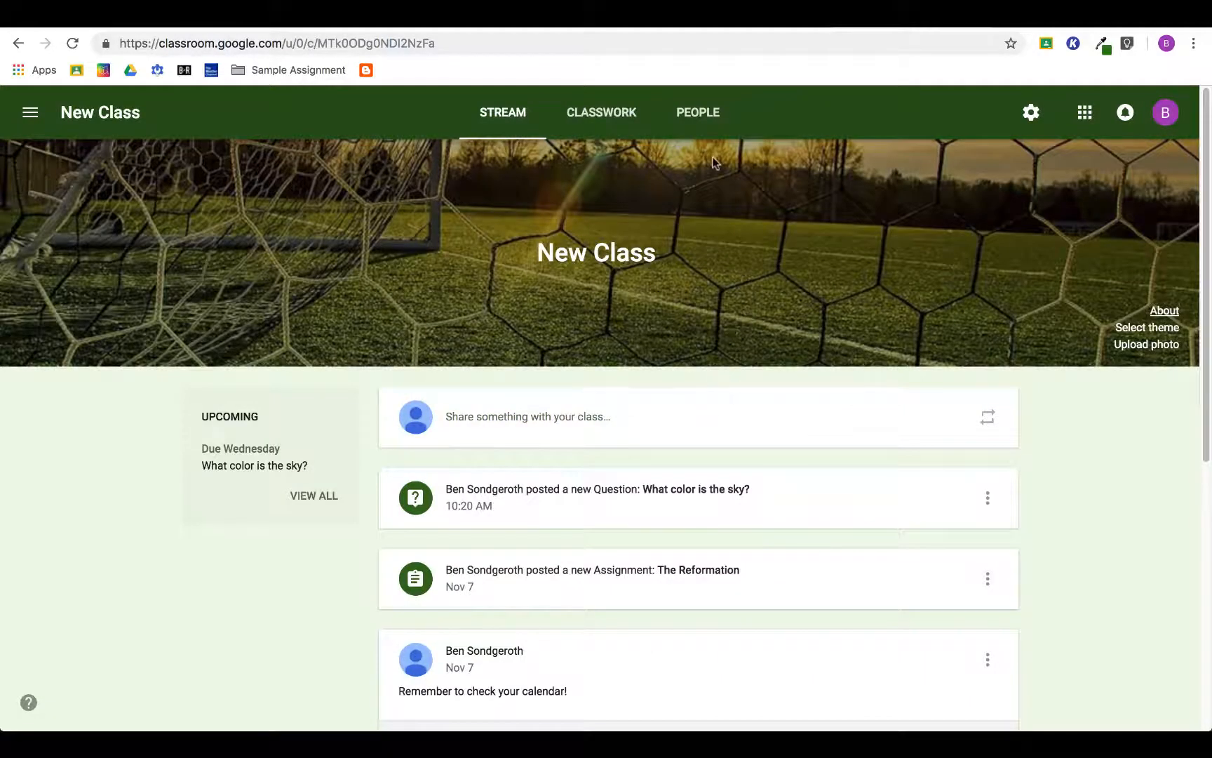
# Return to the New Class roster listing the teacher and both students.
pyautogui.click(699, 113)
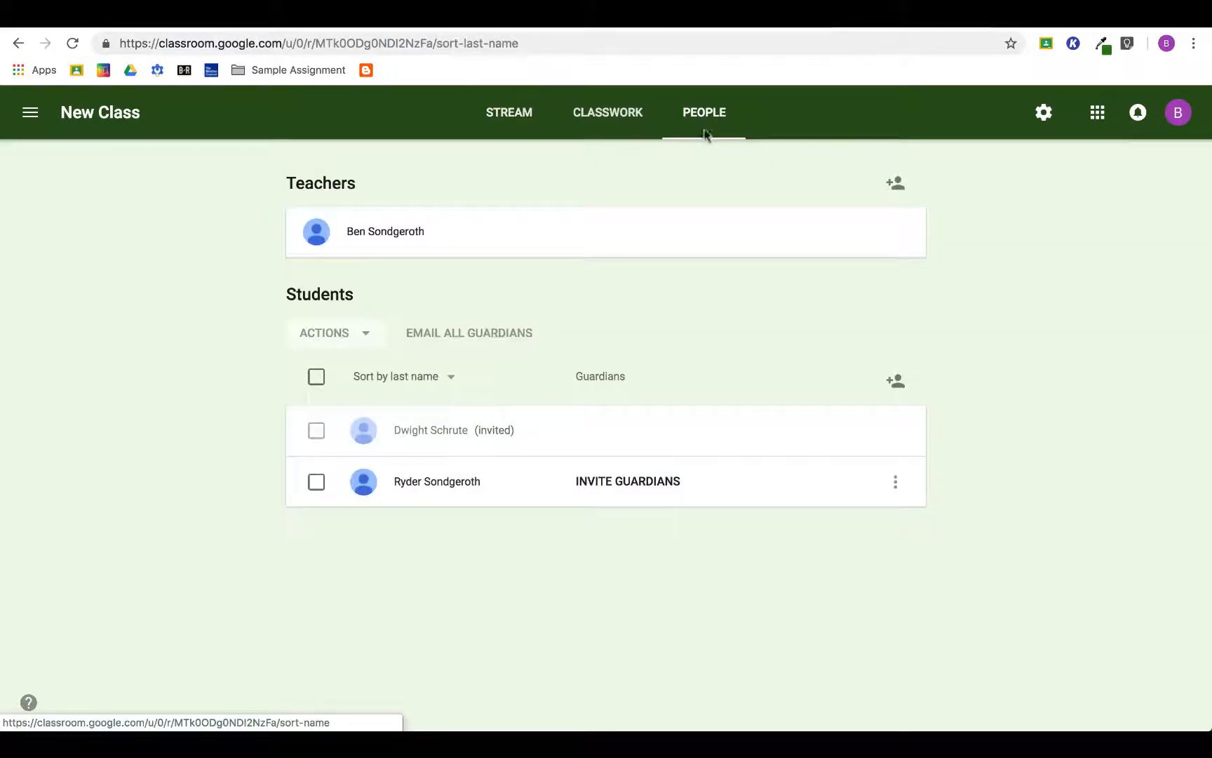
pyautogui.moveTo(649, 238)
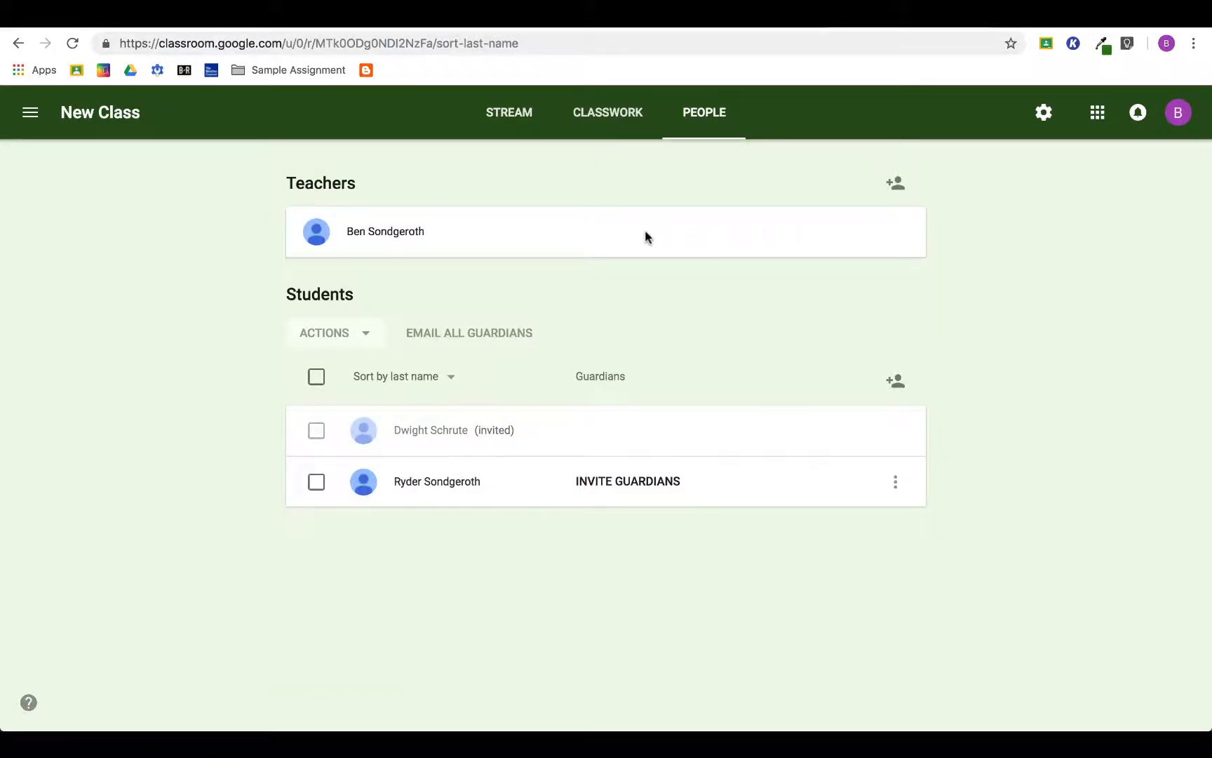
pyautogui.moveTo(862, 212)
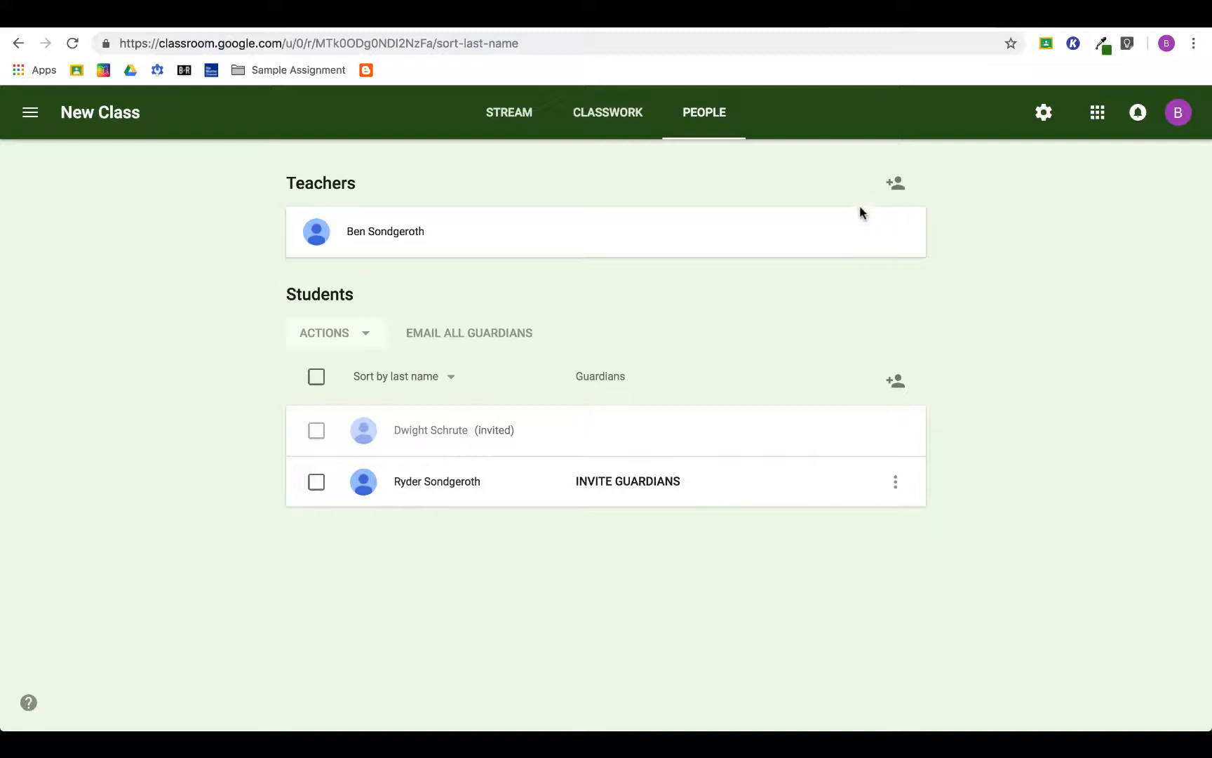
pyautogui.moveTo(895, 185)
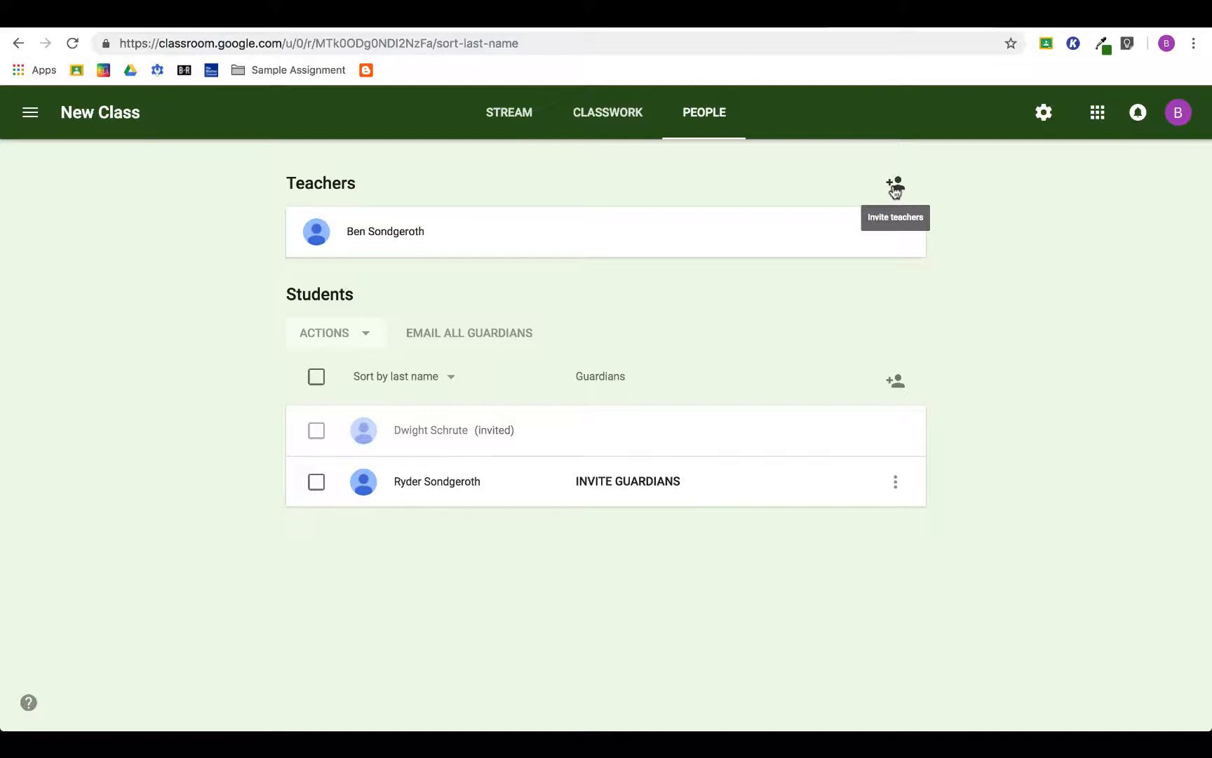
pyautogui.moveTo(915, 197)
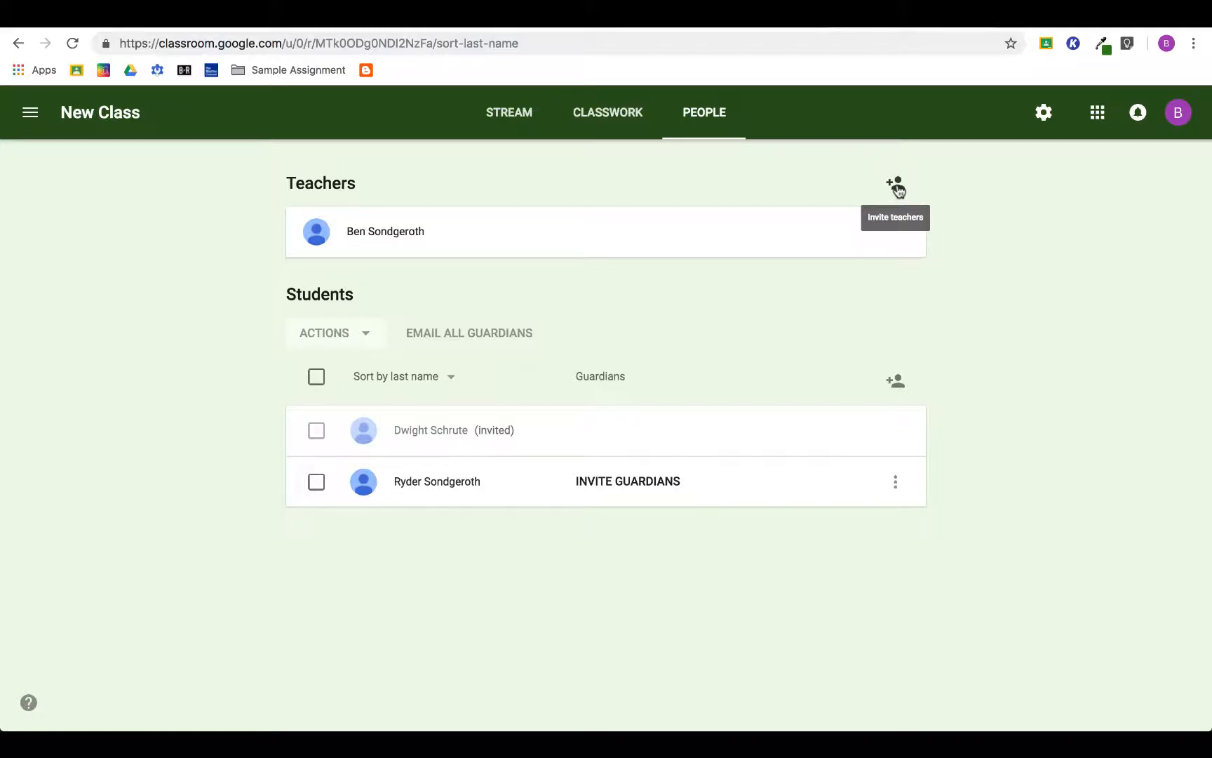
# Invite Michael Scott as a co-teacher of New Class.
pyautogui.click(895, 184)
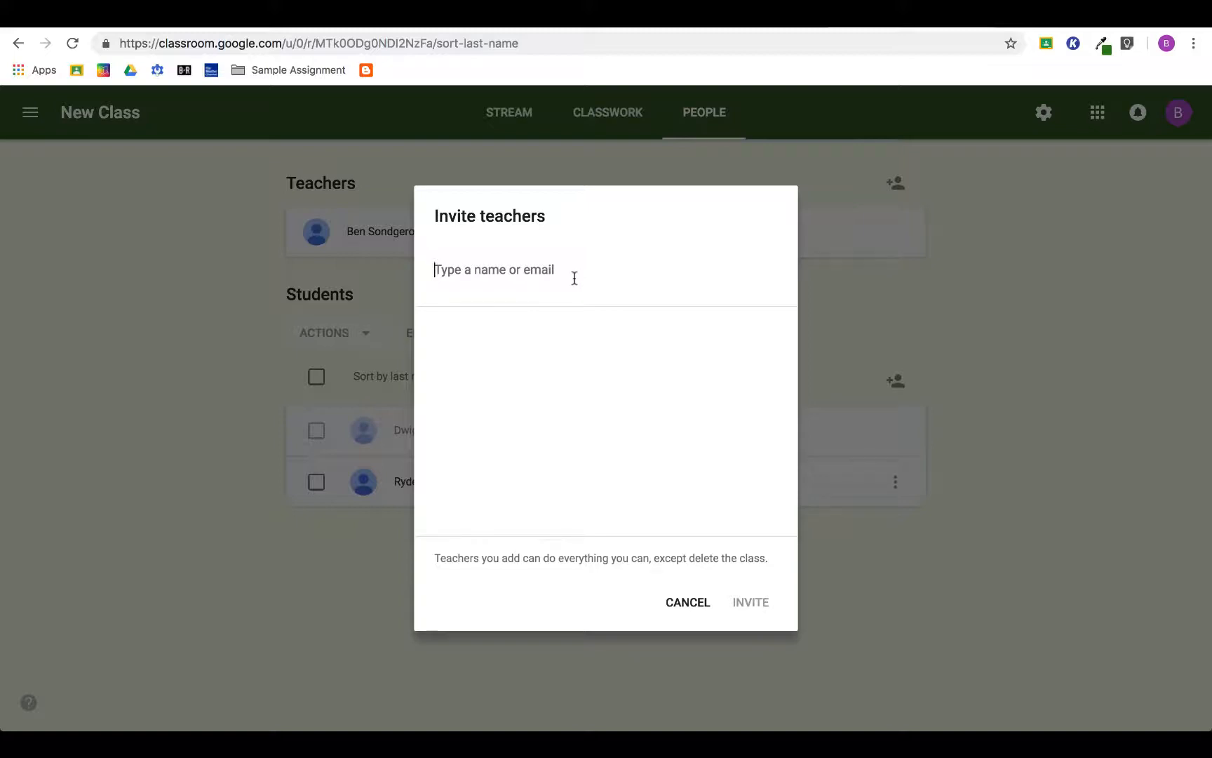
pyautogui.write('mi')
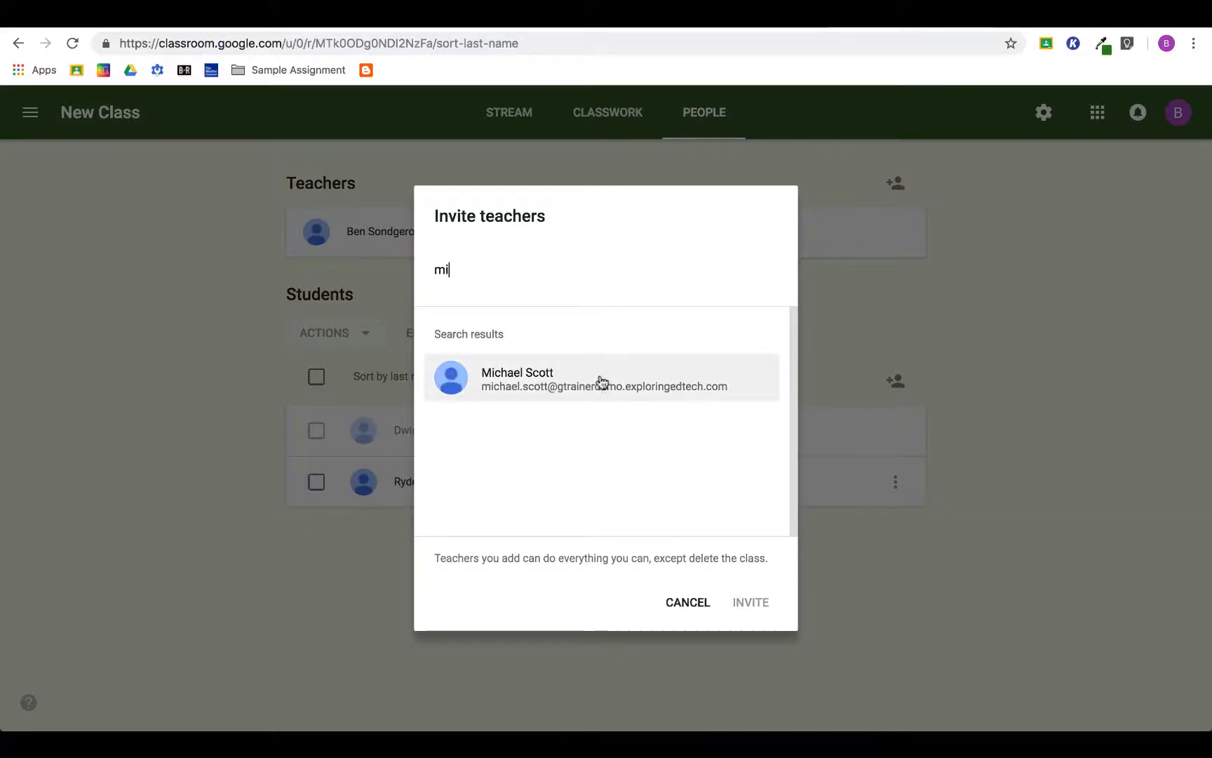
pyautogui.click(750, 602)
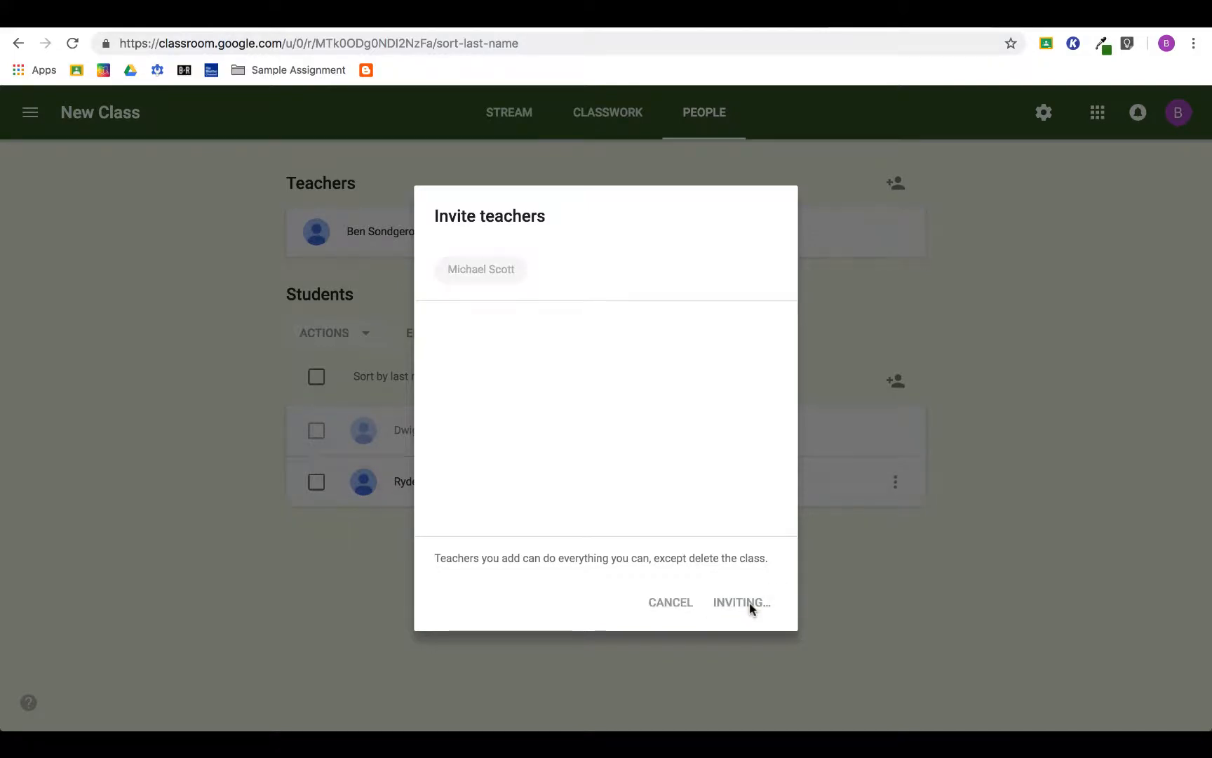
pyautogui.click(741, 602)
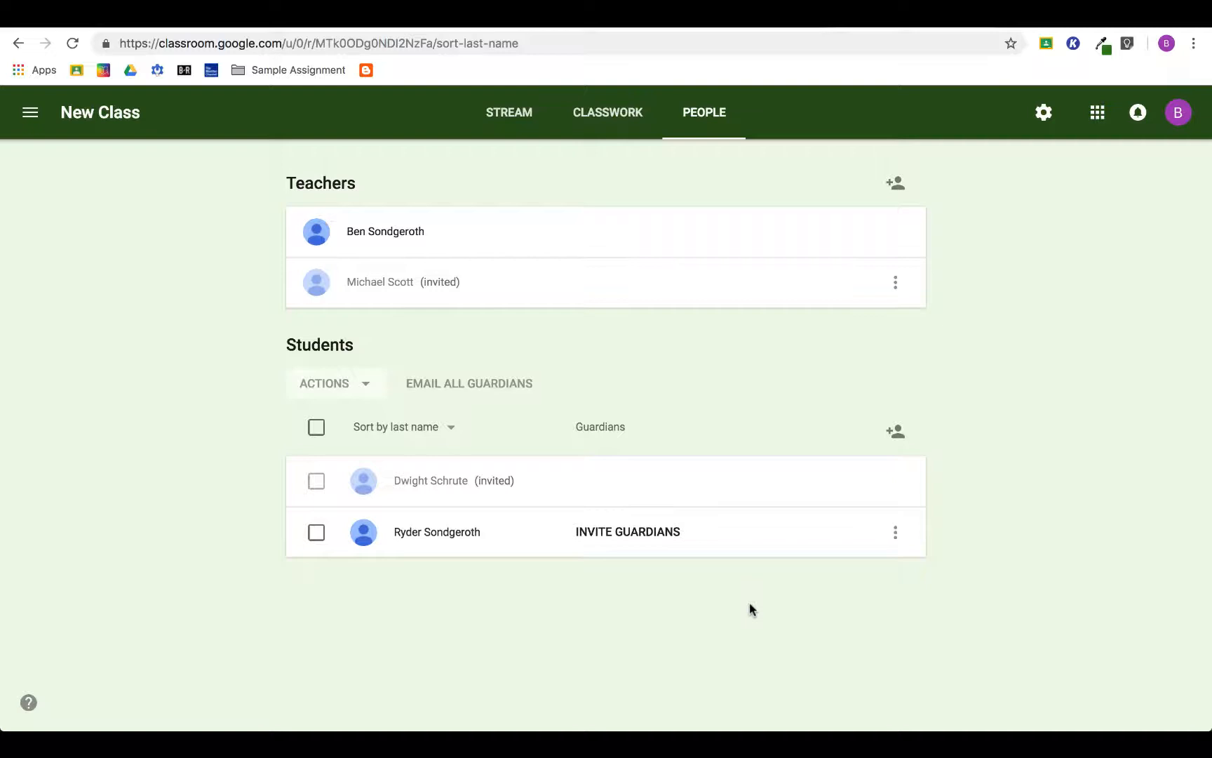
pyautogui.moveTo(811, 594)
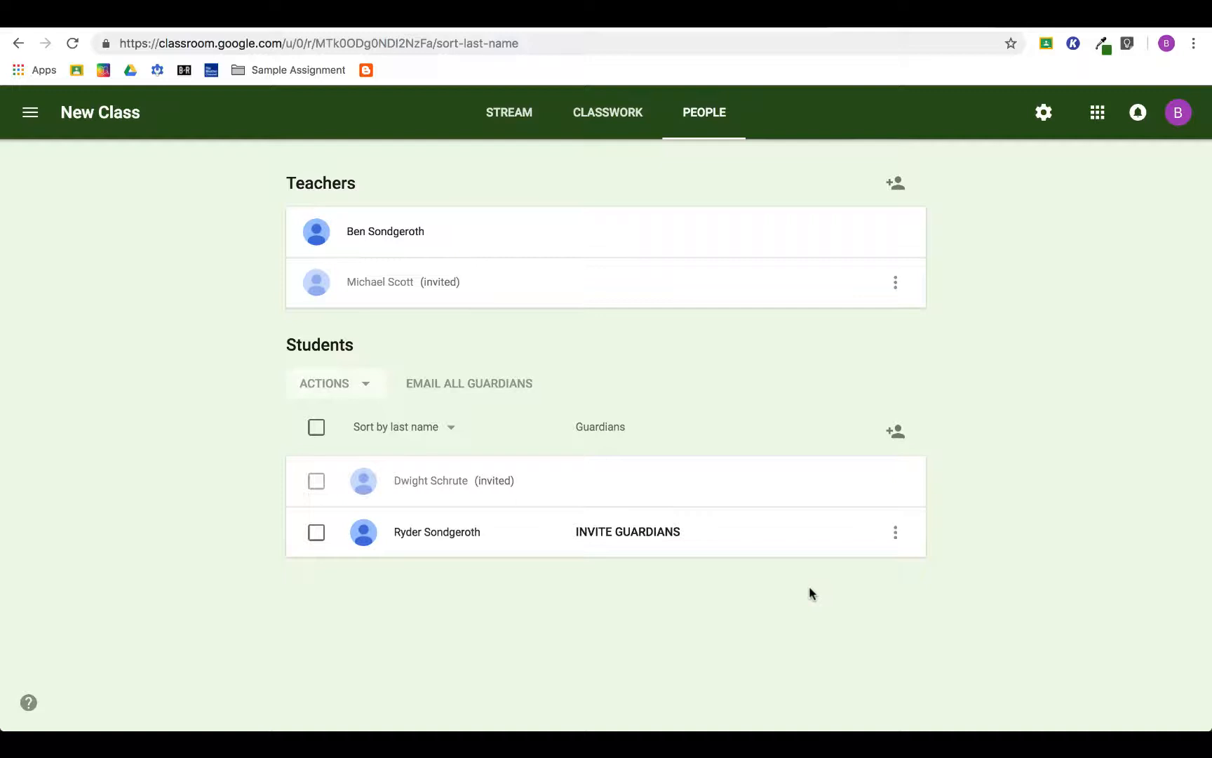
pyautogui.moveTo(738, 477)
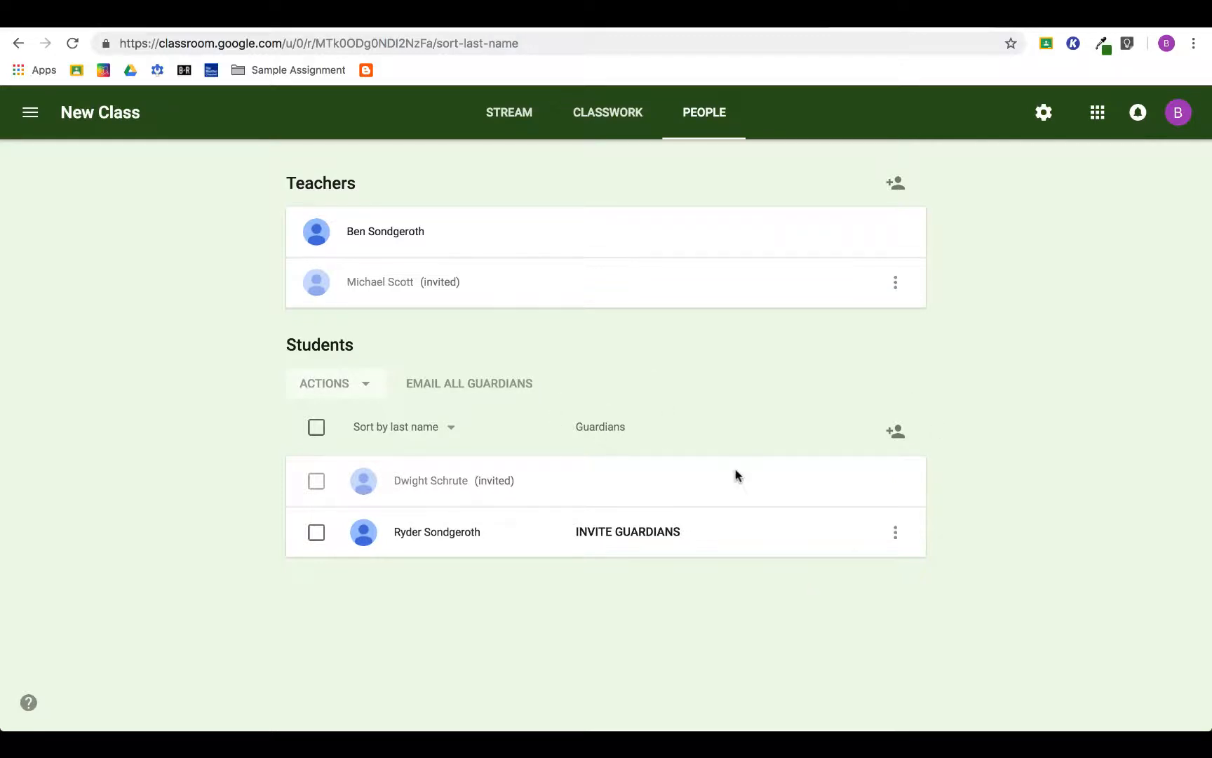
pyautogui.moveTo(694, 555)
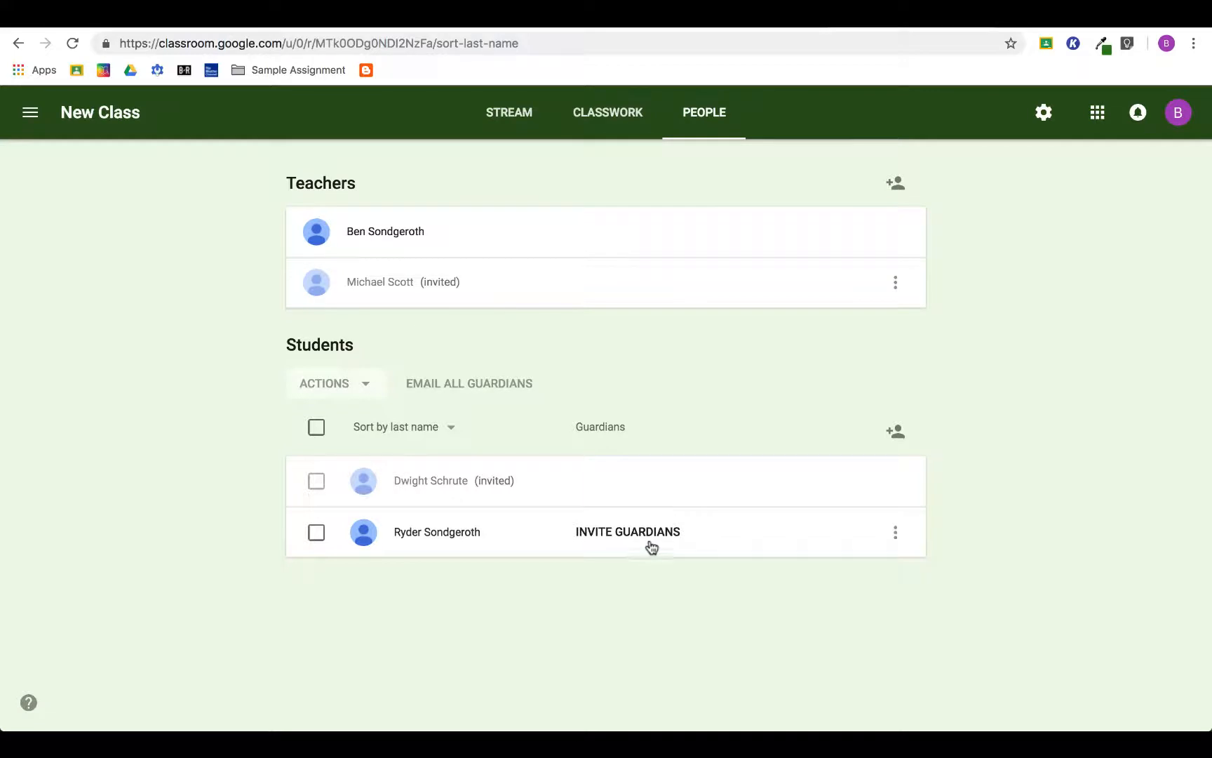
pyautogui.moveTo(645, 548)
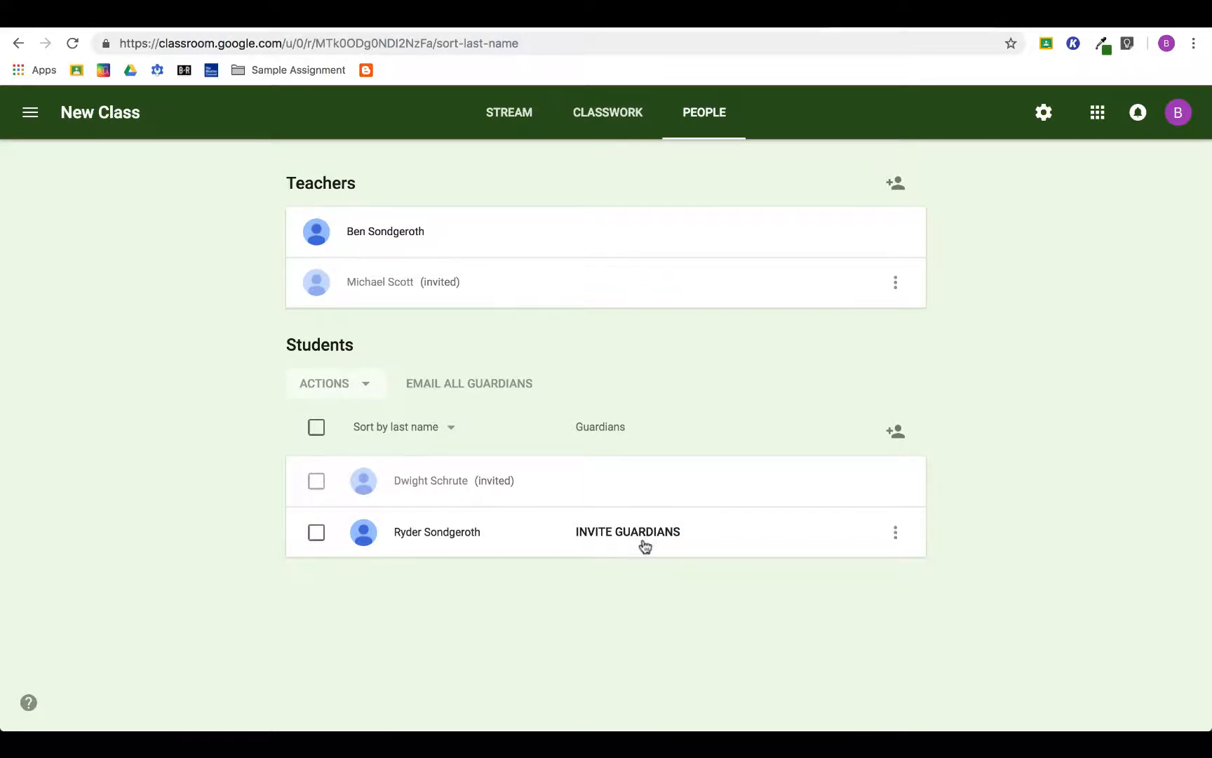
pyautogui.moveTo(638, 537)
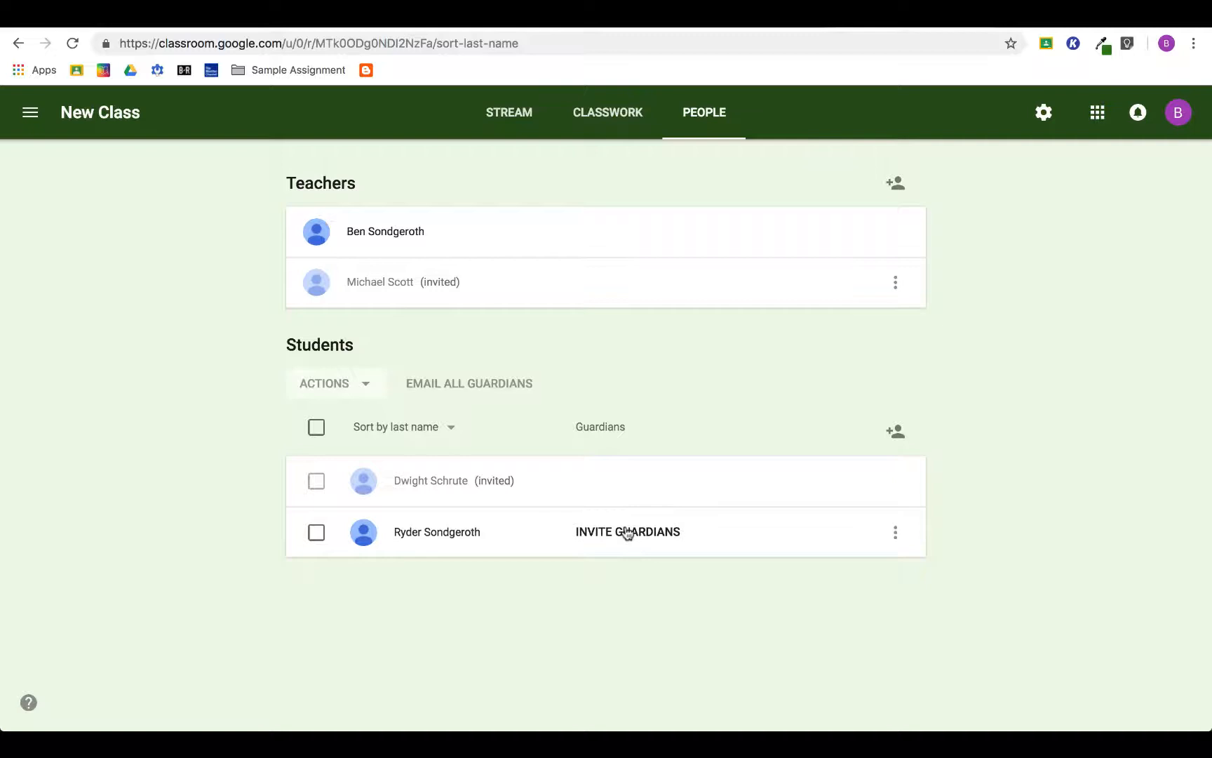
pyautogui.click(628, 532)
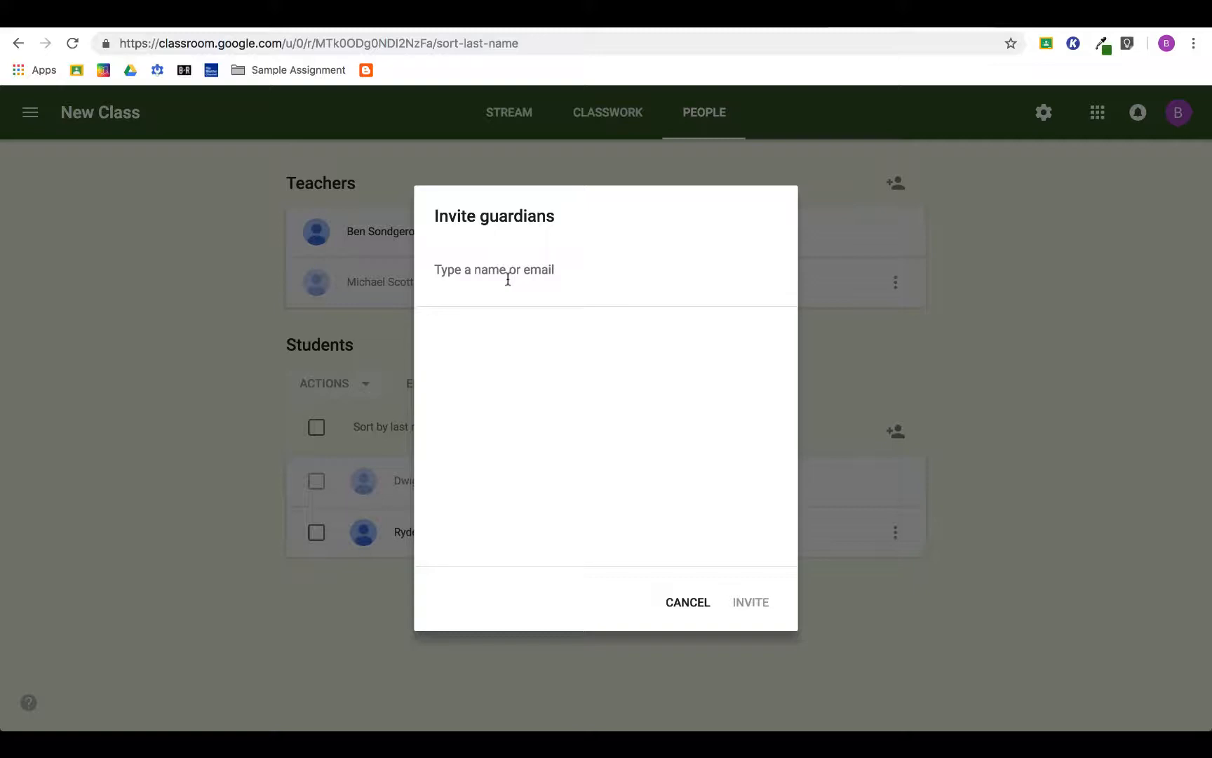
pyautogui.click(689, 602)
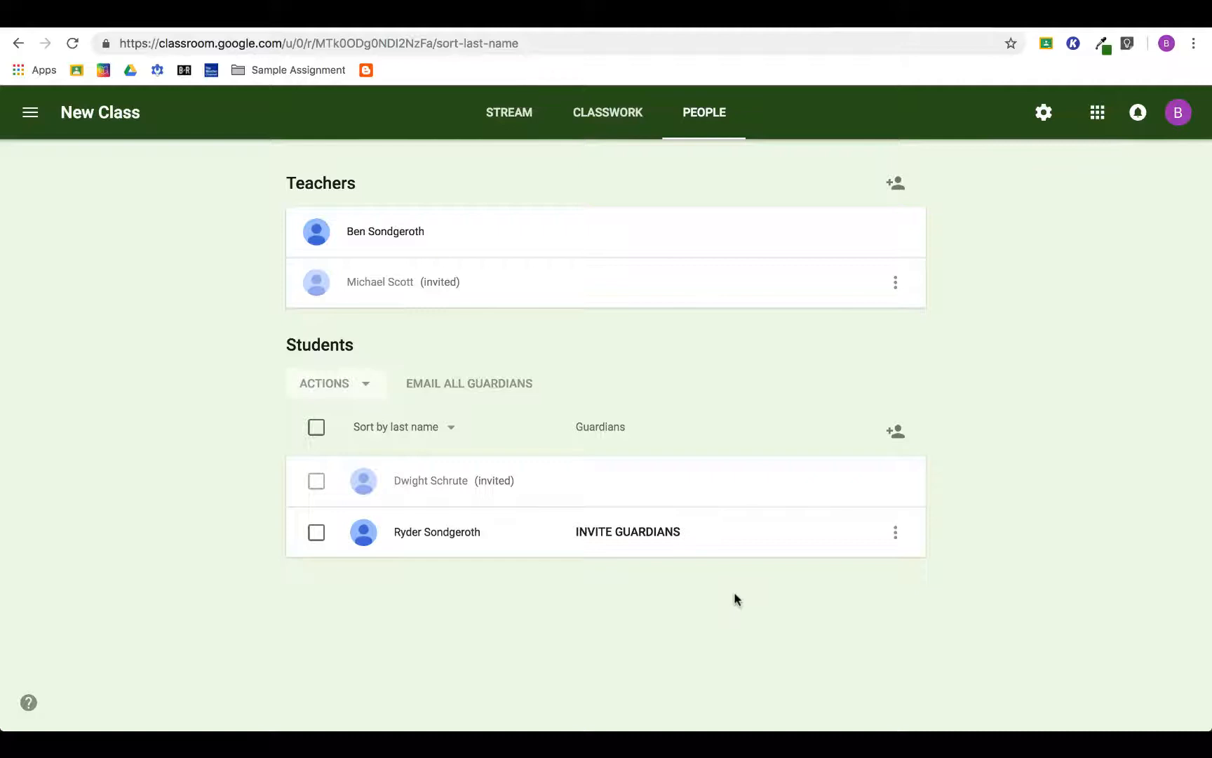
pyautogui.moveTo(682, 570)
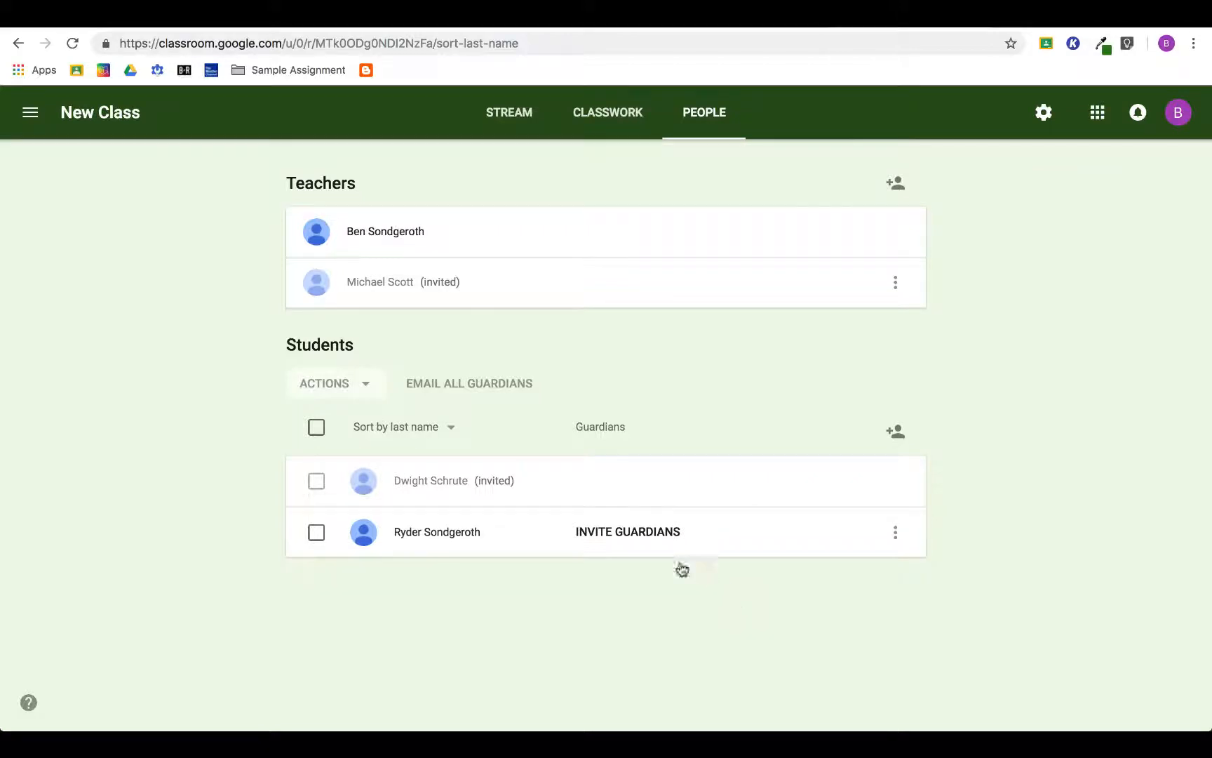
pyautogui.moveTo(702, 599)
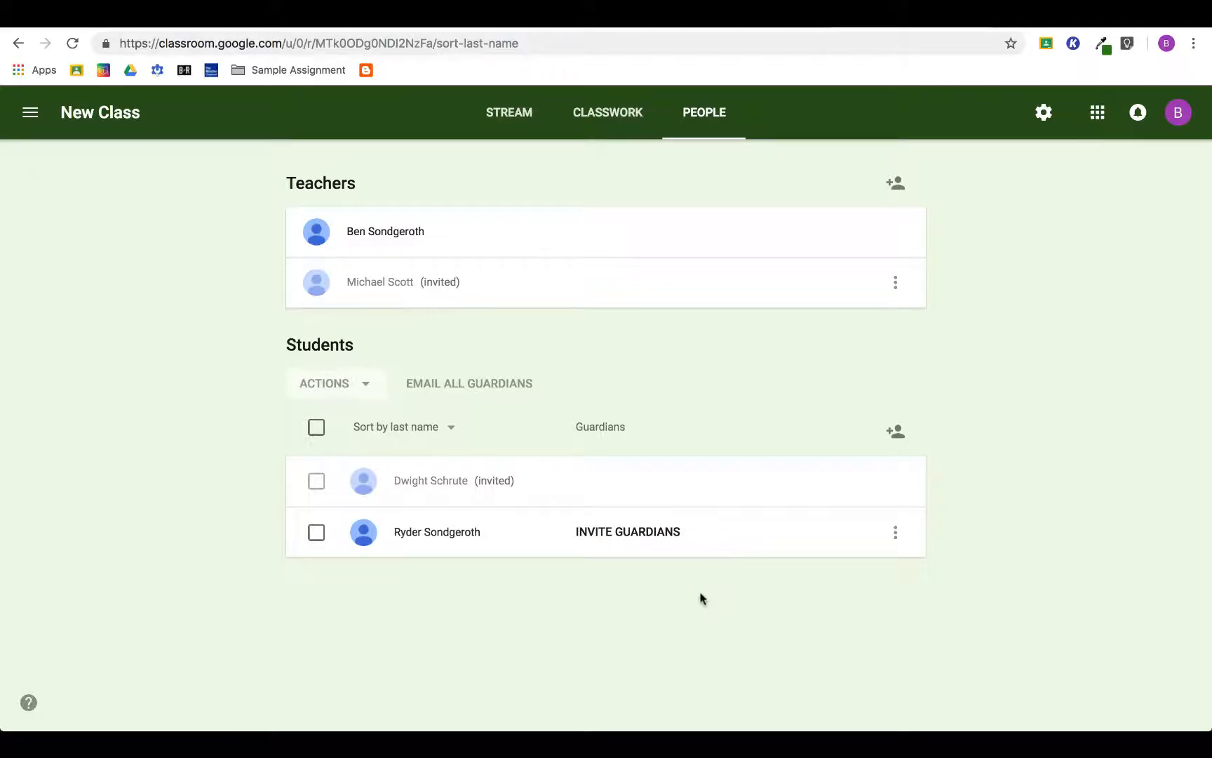
pyautogui.moveTo(836, 613)
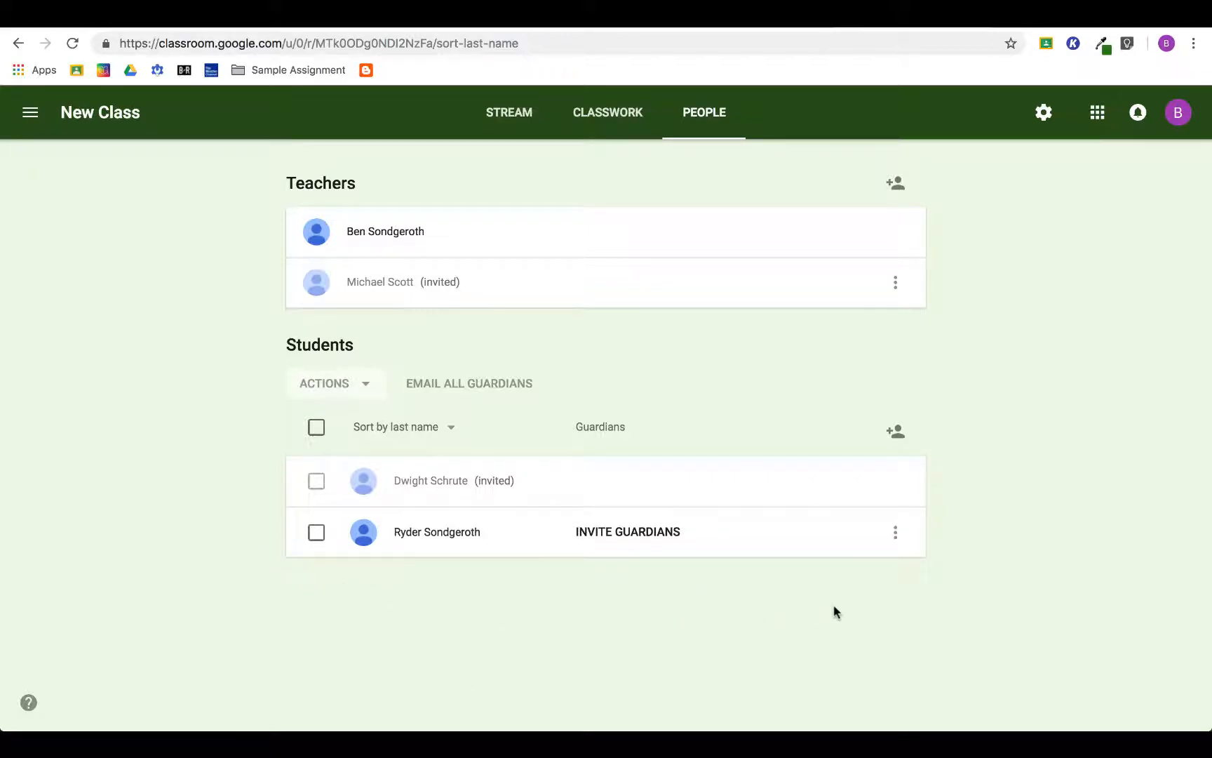
pyautogui.moveTo(855, 545)
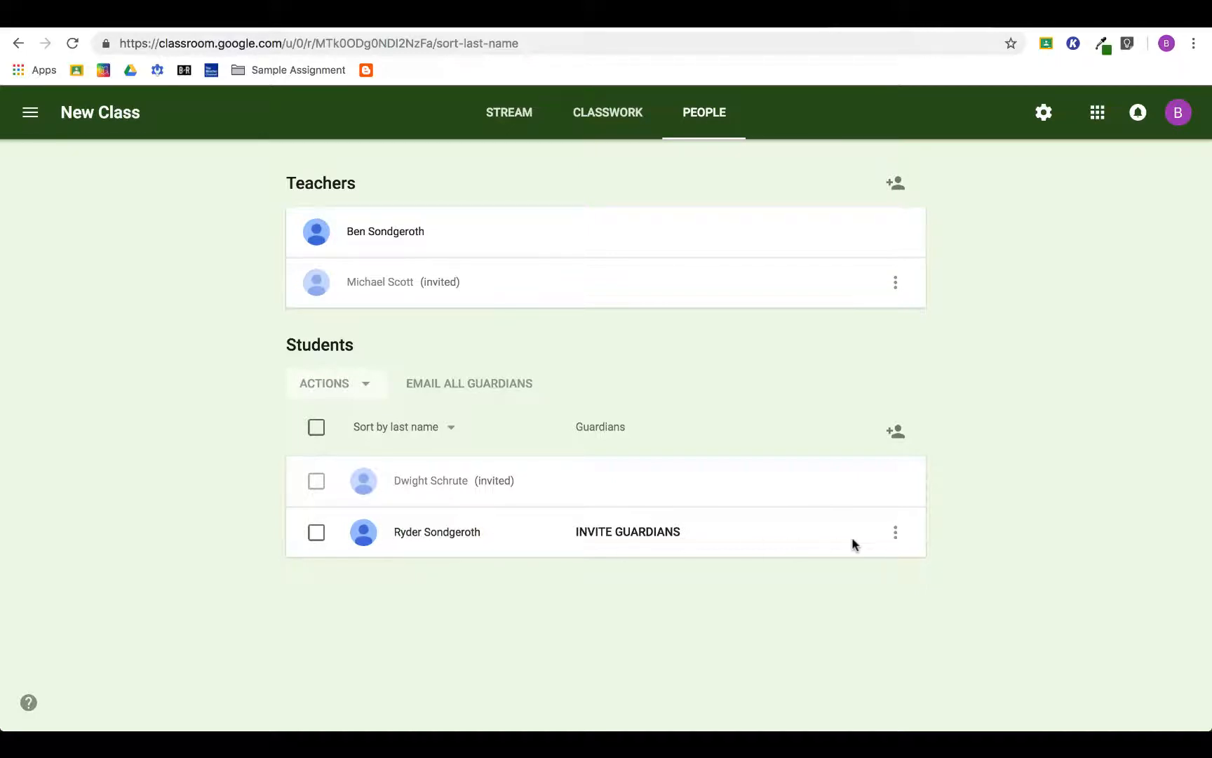
pyautogui.click(895, 532)
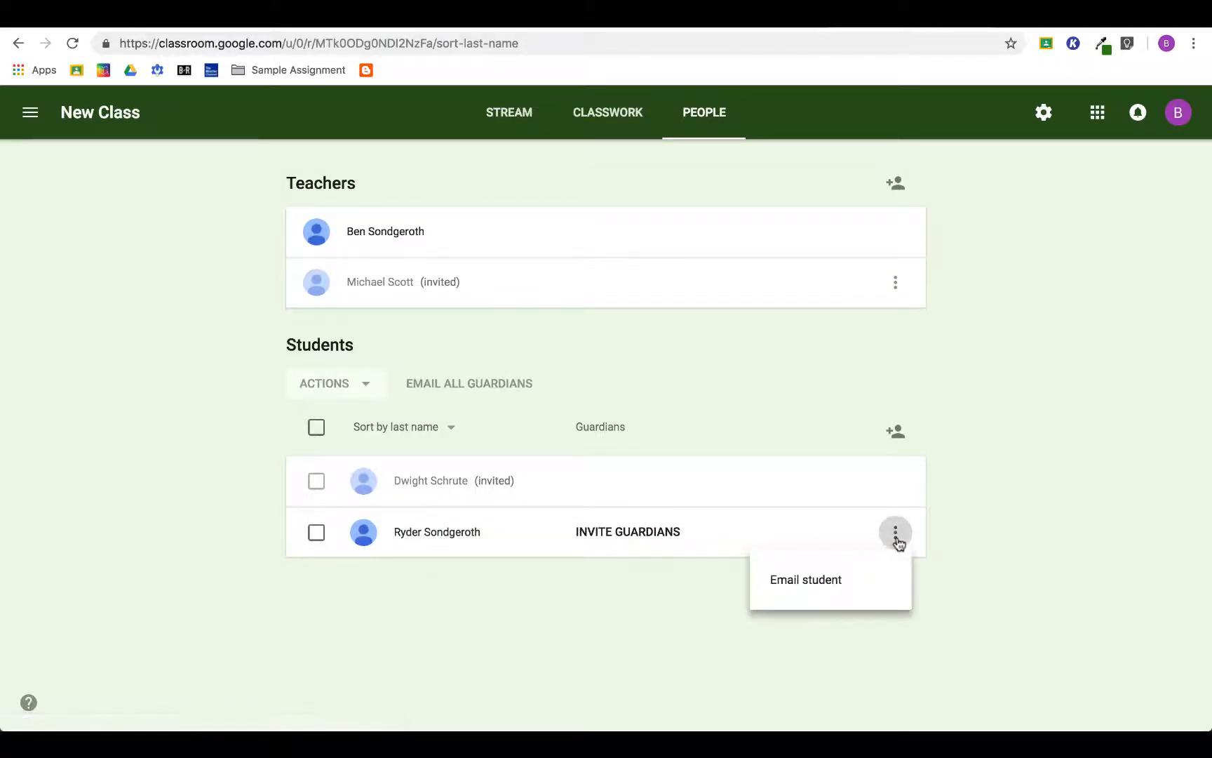
pyautogui.moveTo(826, 584)
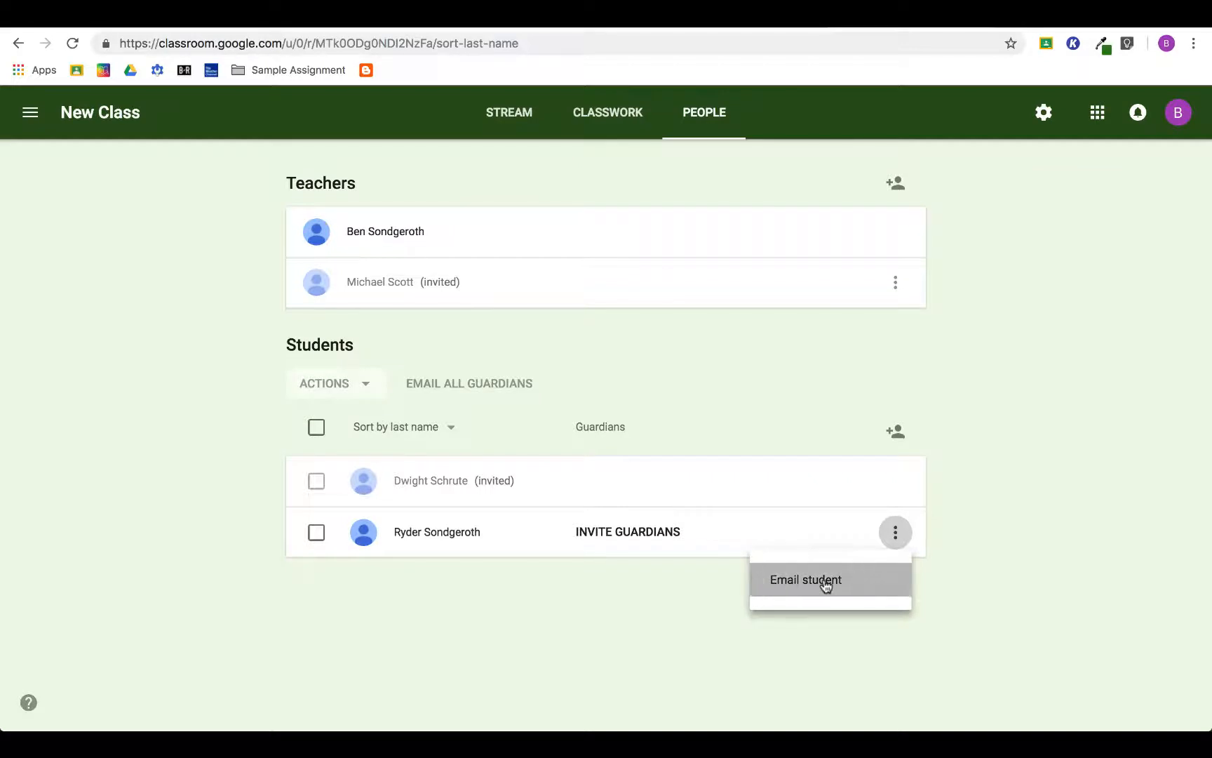
pyautogui.click(807, 580)
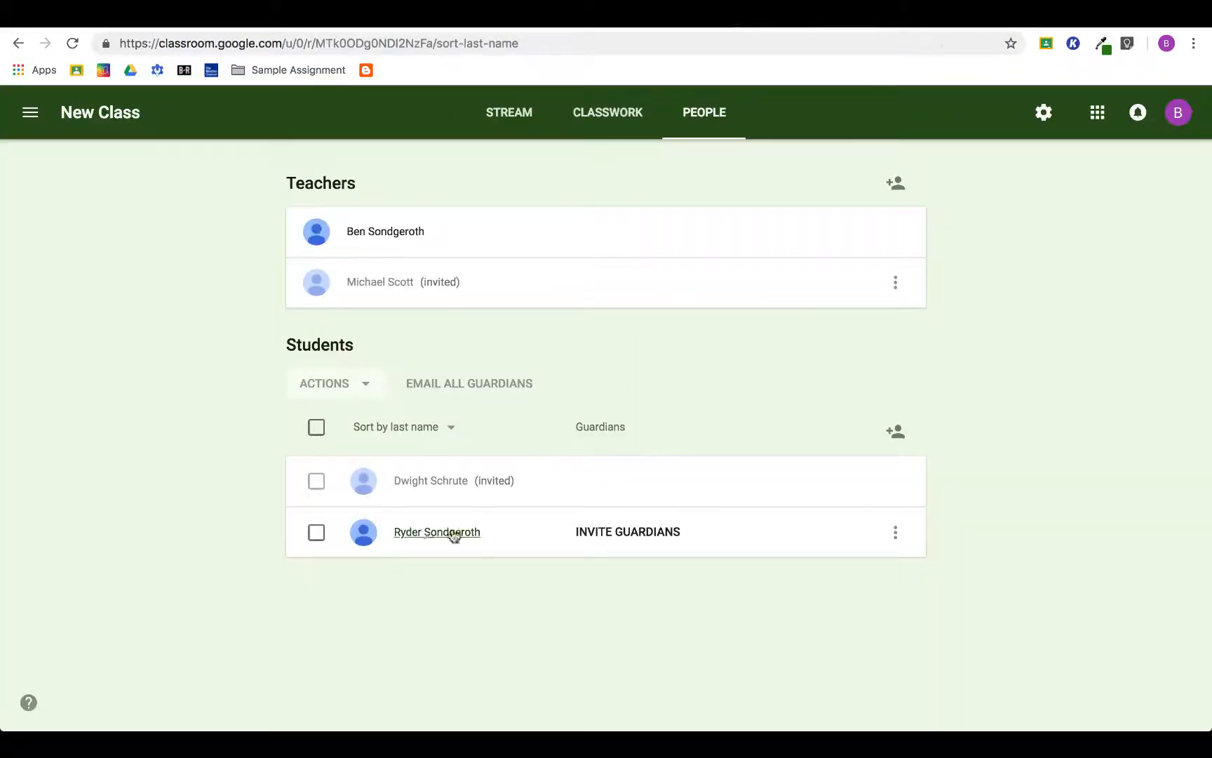
pyautogui.click(316, 531)
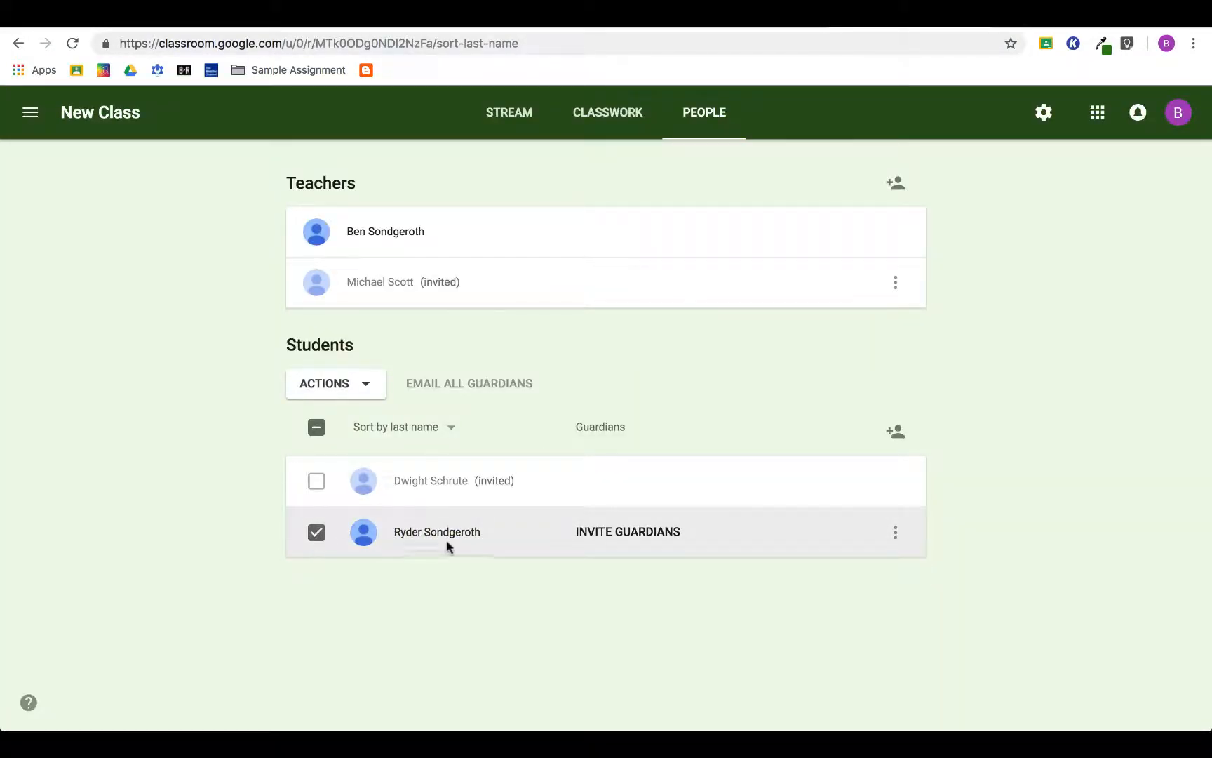
pyautogui.click(364, 384)
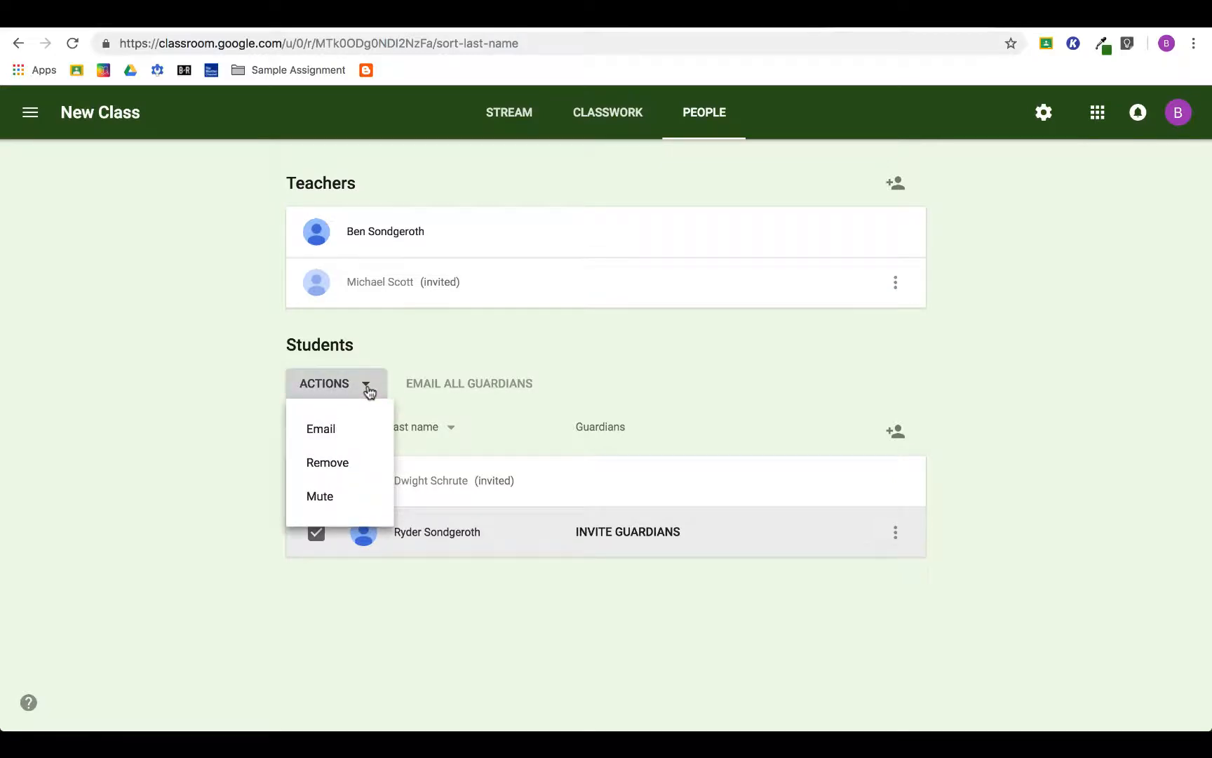
pyautogui.moveTo(350, 435)
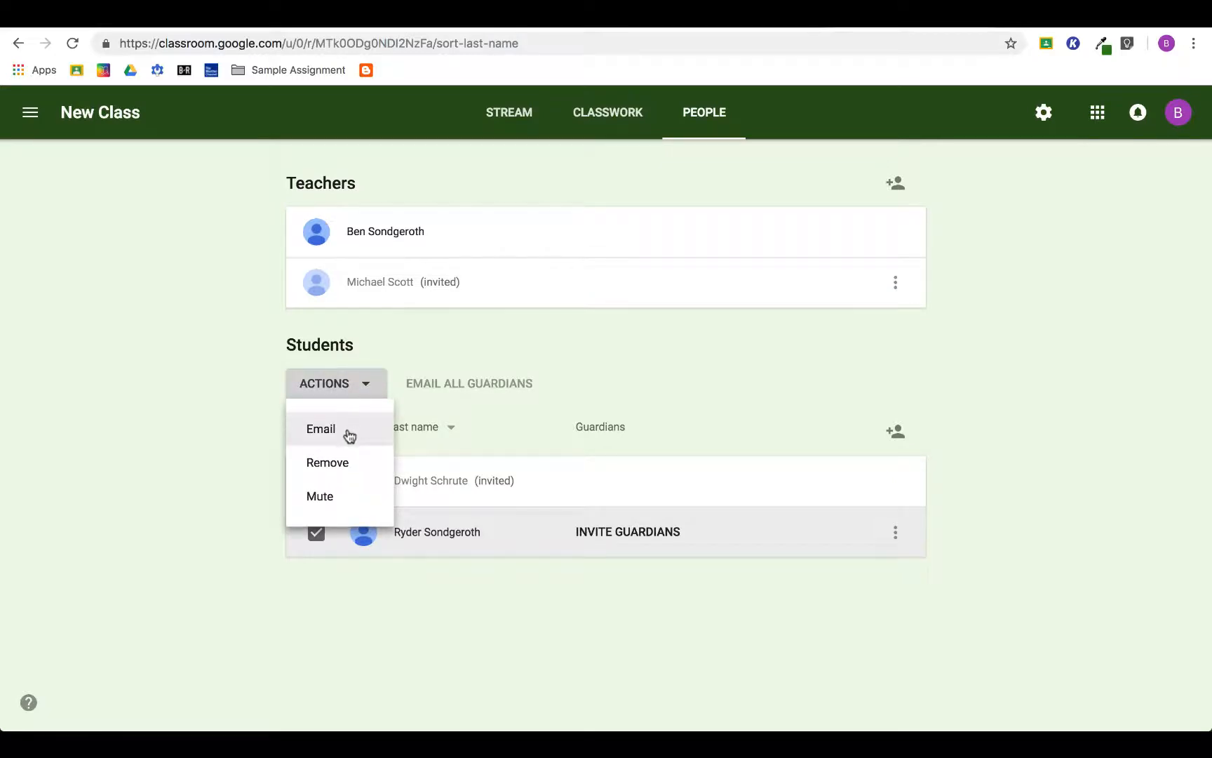
pyautogui.moveTo(372, 470)
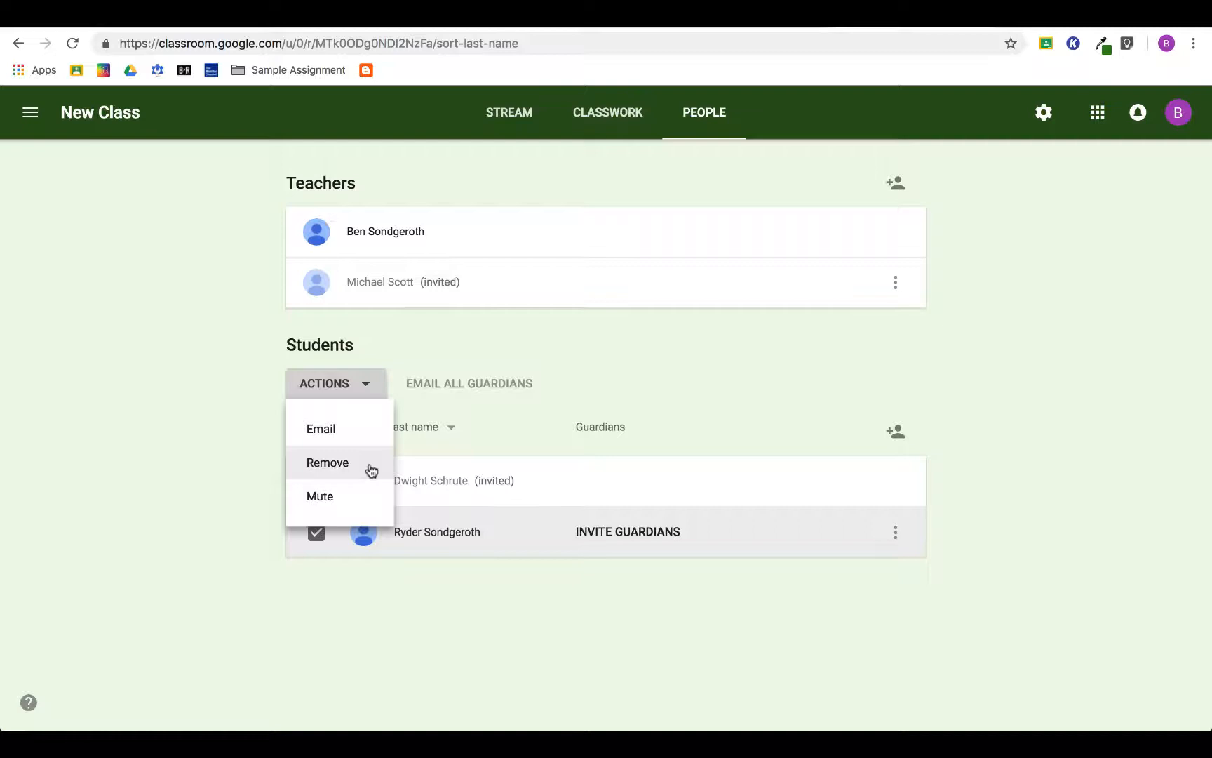
pyautogui.moveTo(328, 504)
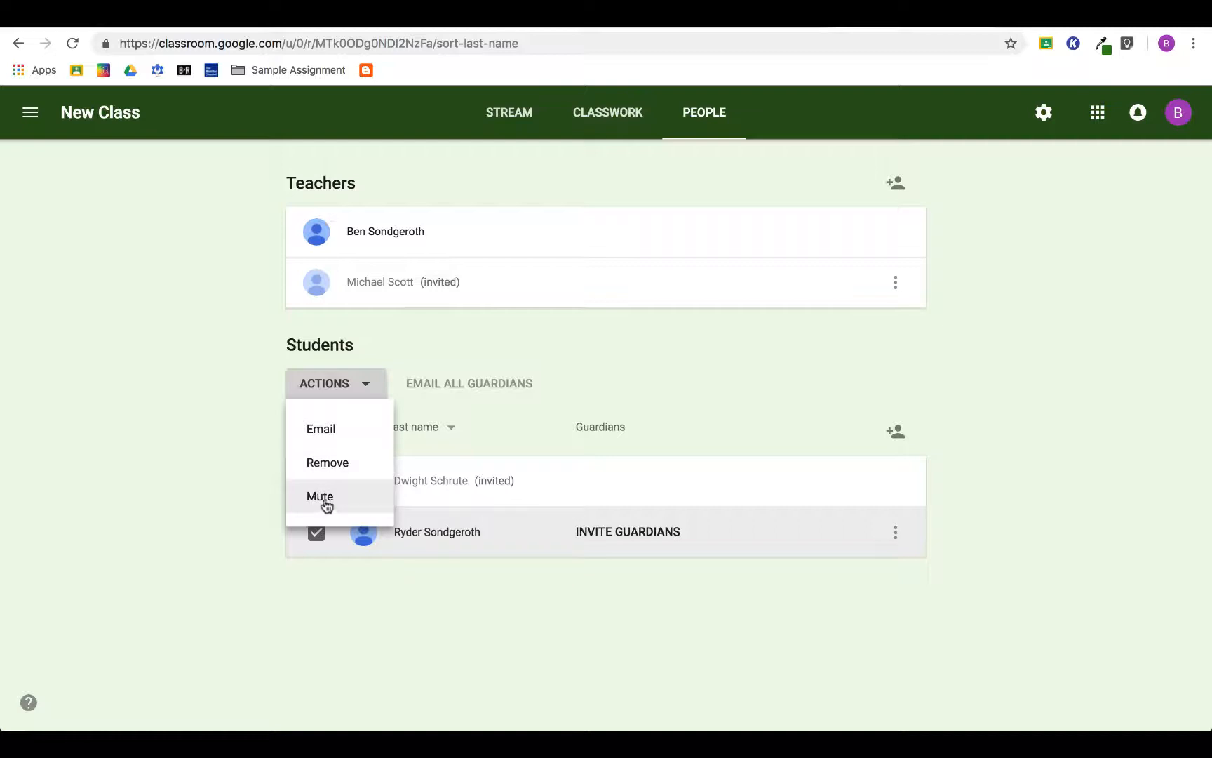
pyautogui.click(319, 496)
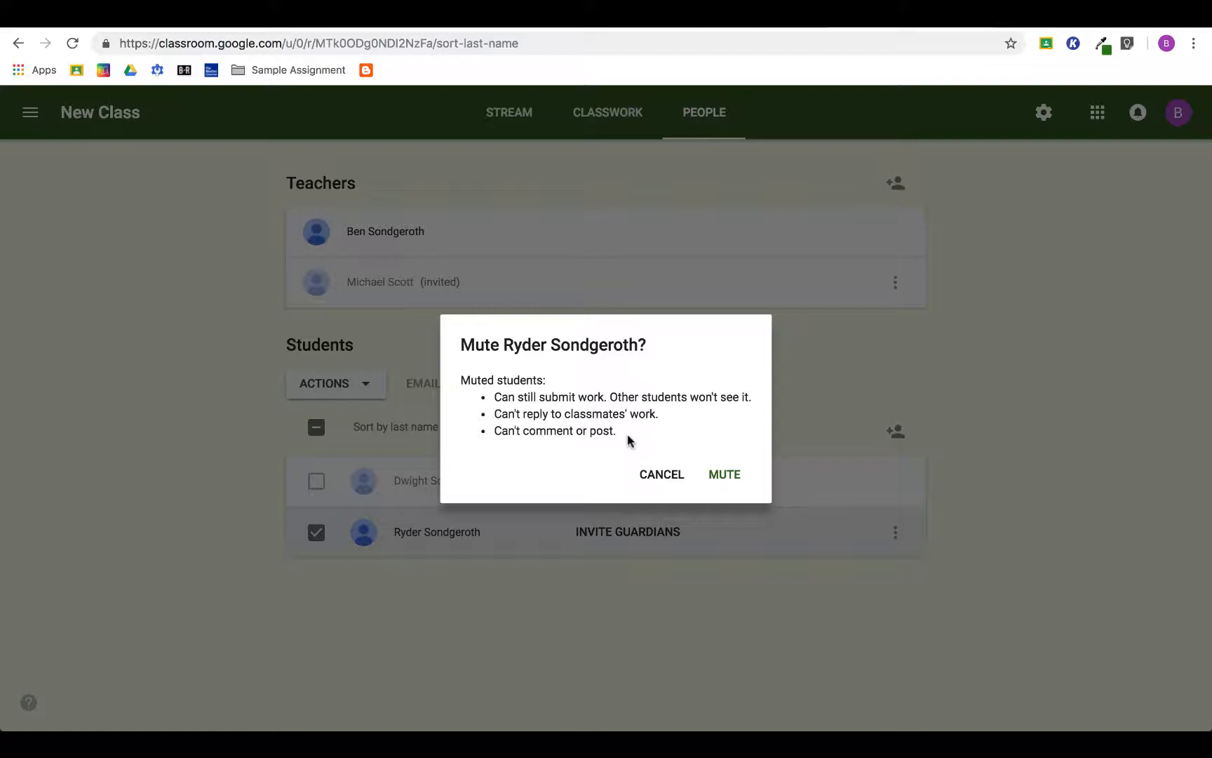
pyautogui.moveTo(568, 406)
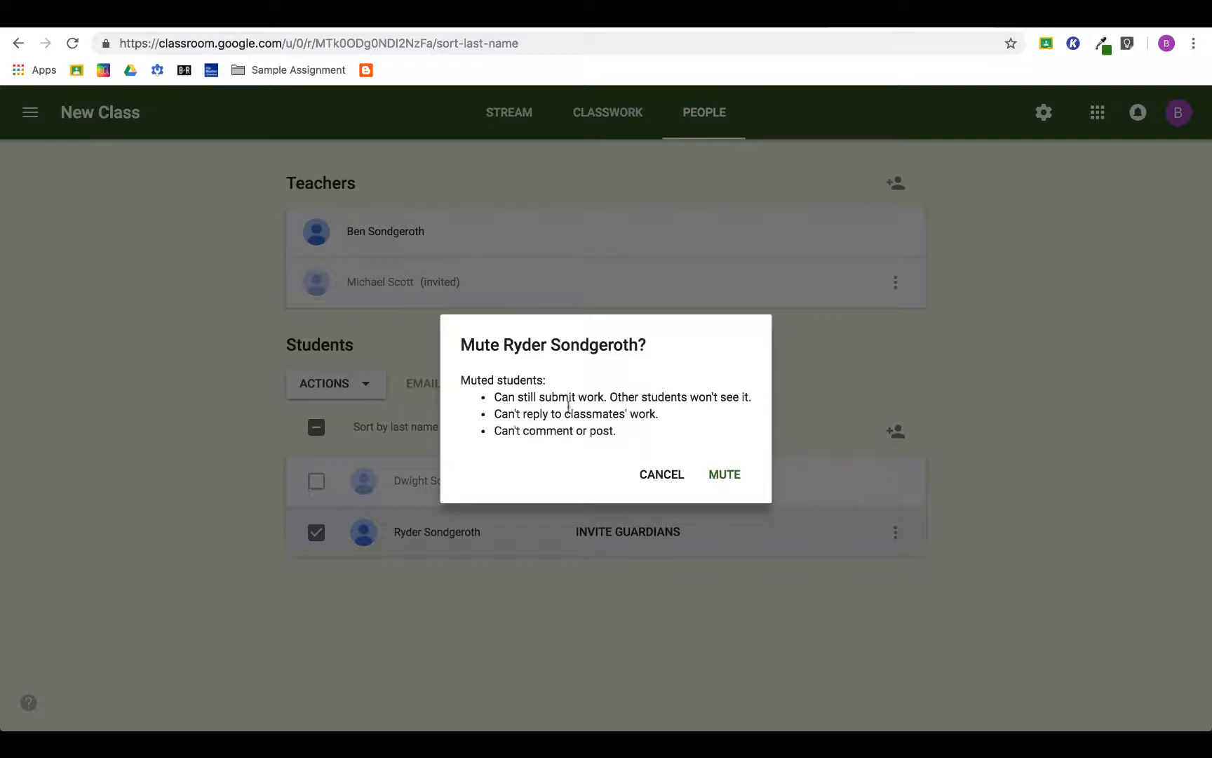
pyautogui.moveTo(686, 411)
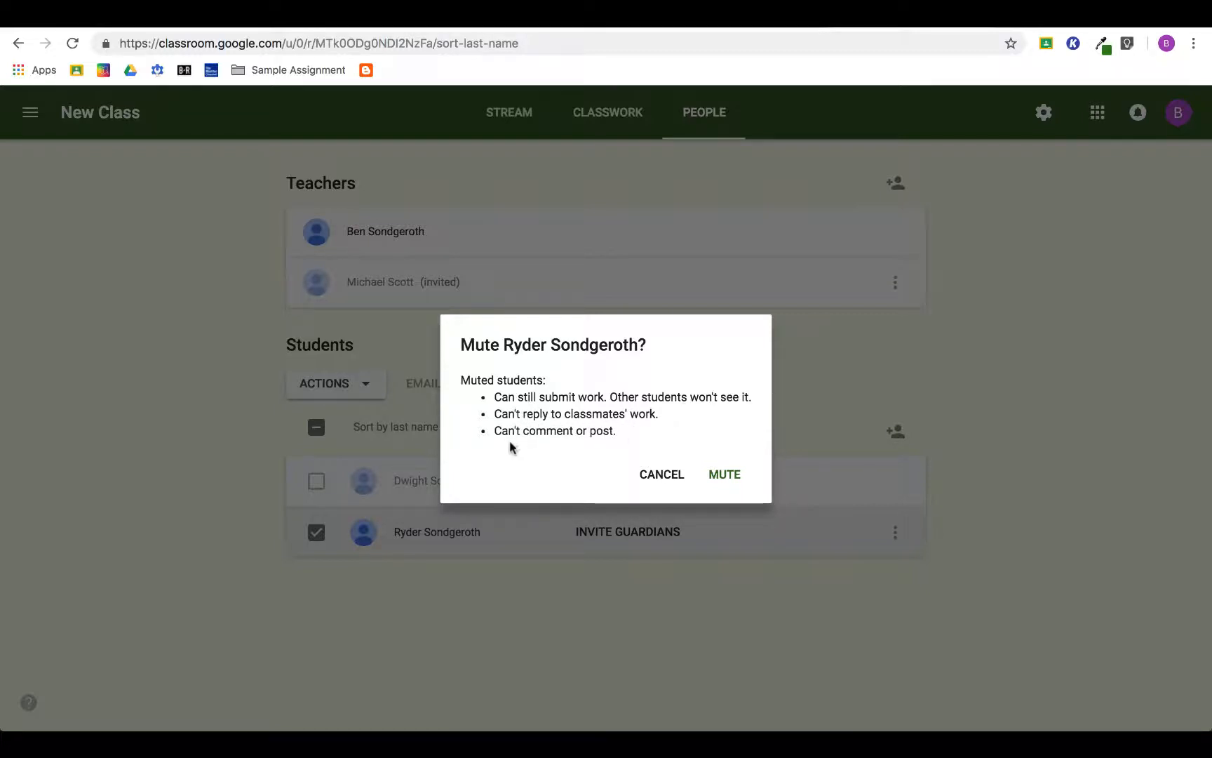
pyautogui.moveTo(602, 446)
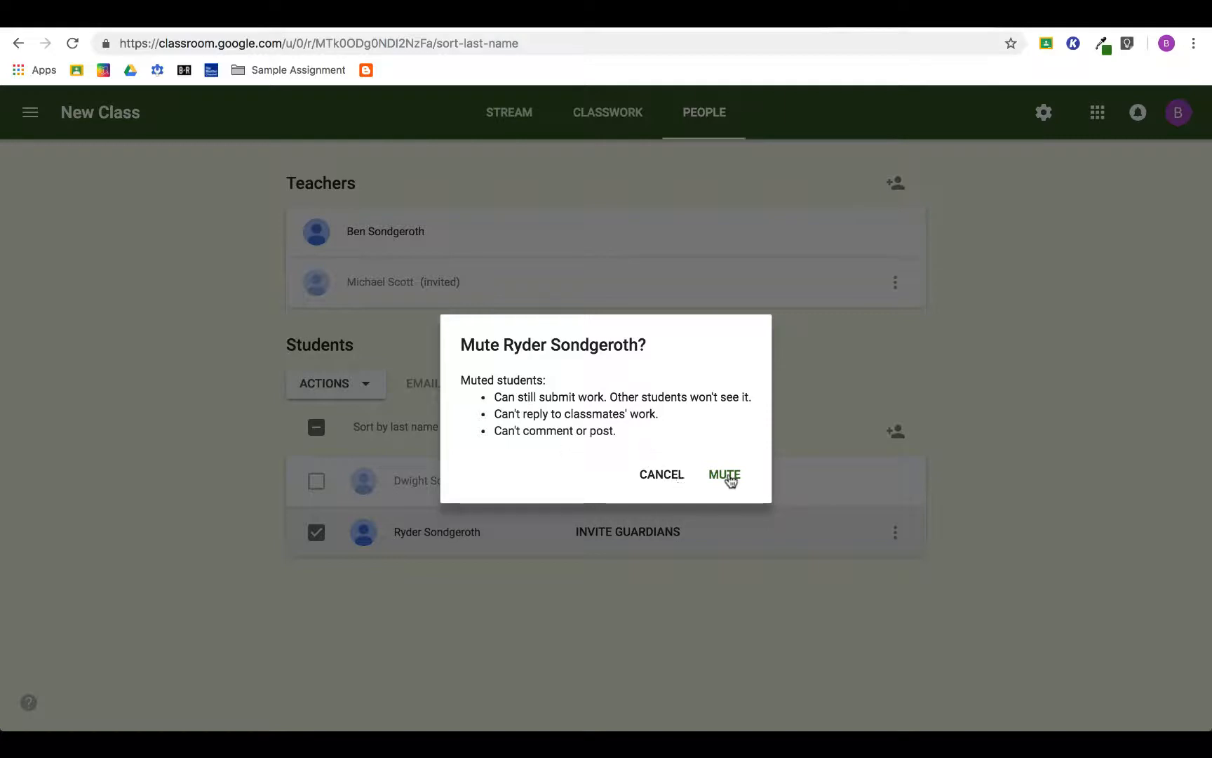
pyautogui.click(724, 475)
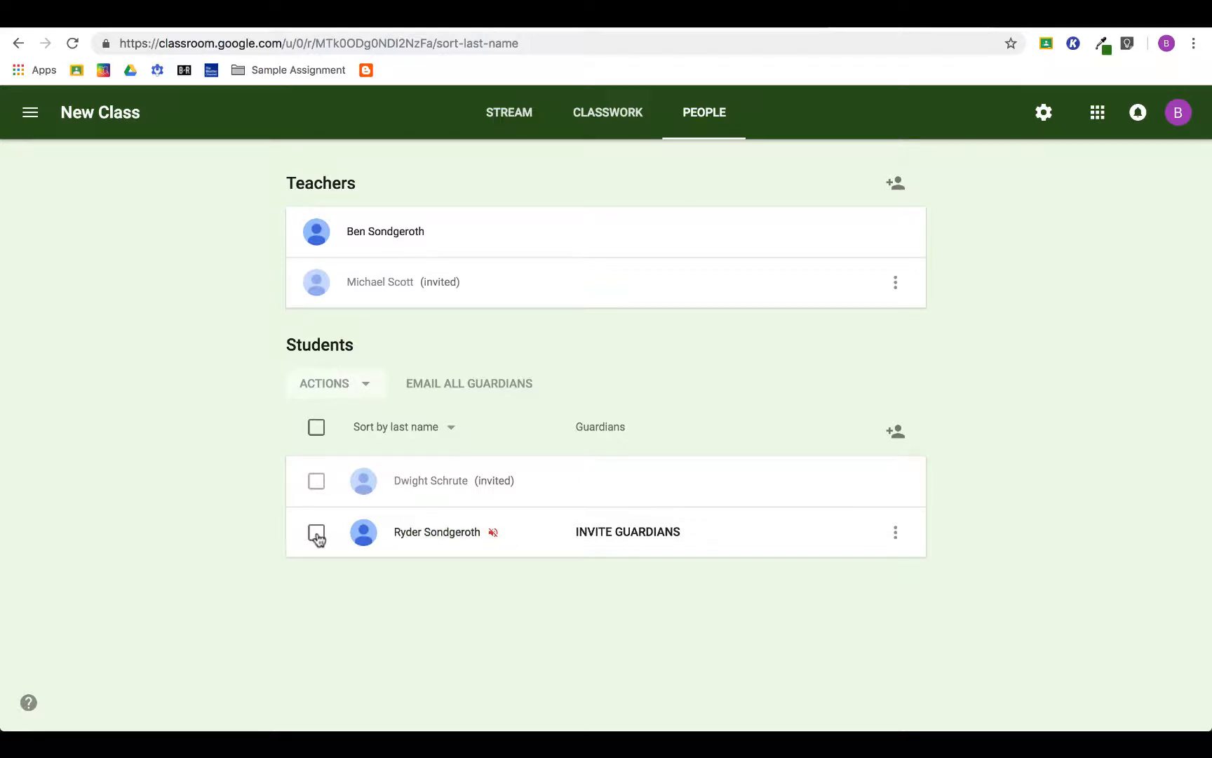
pyautogui.click(316, 531)
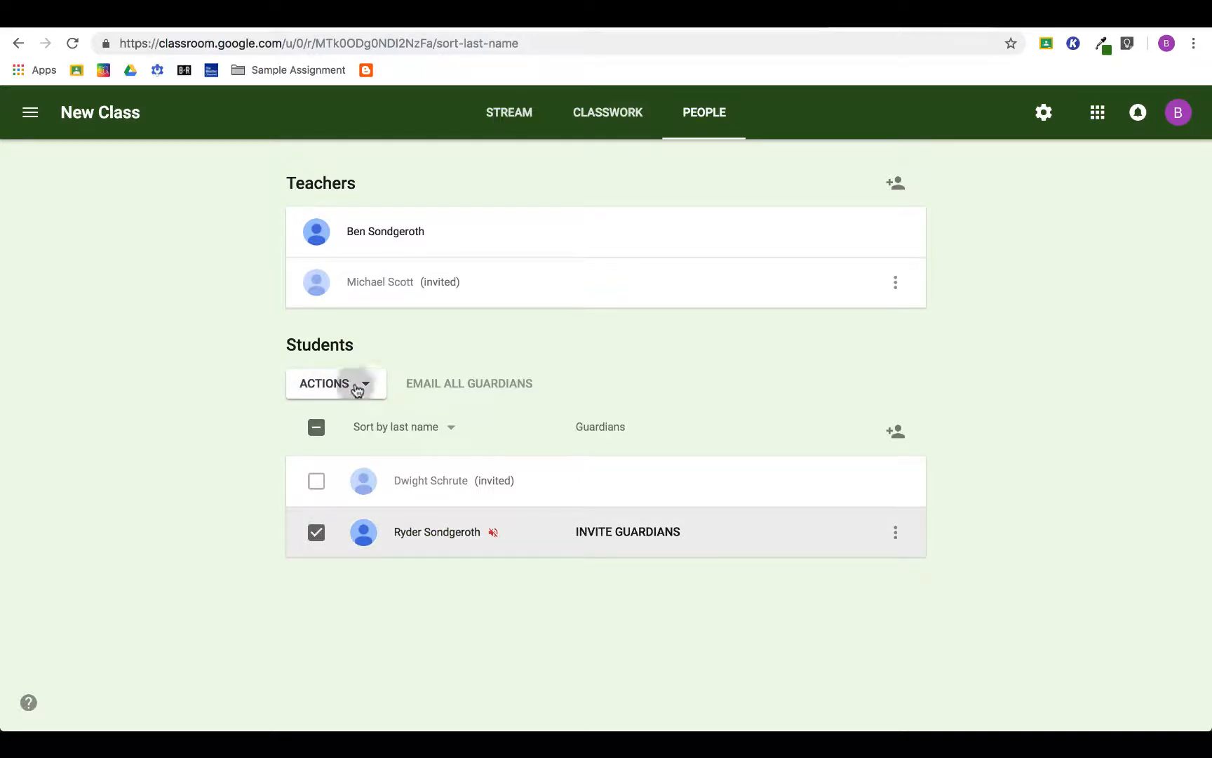
pyautogui.click(335, 383)
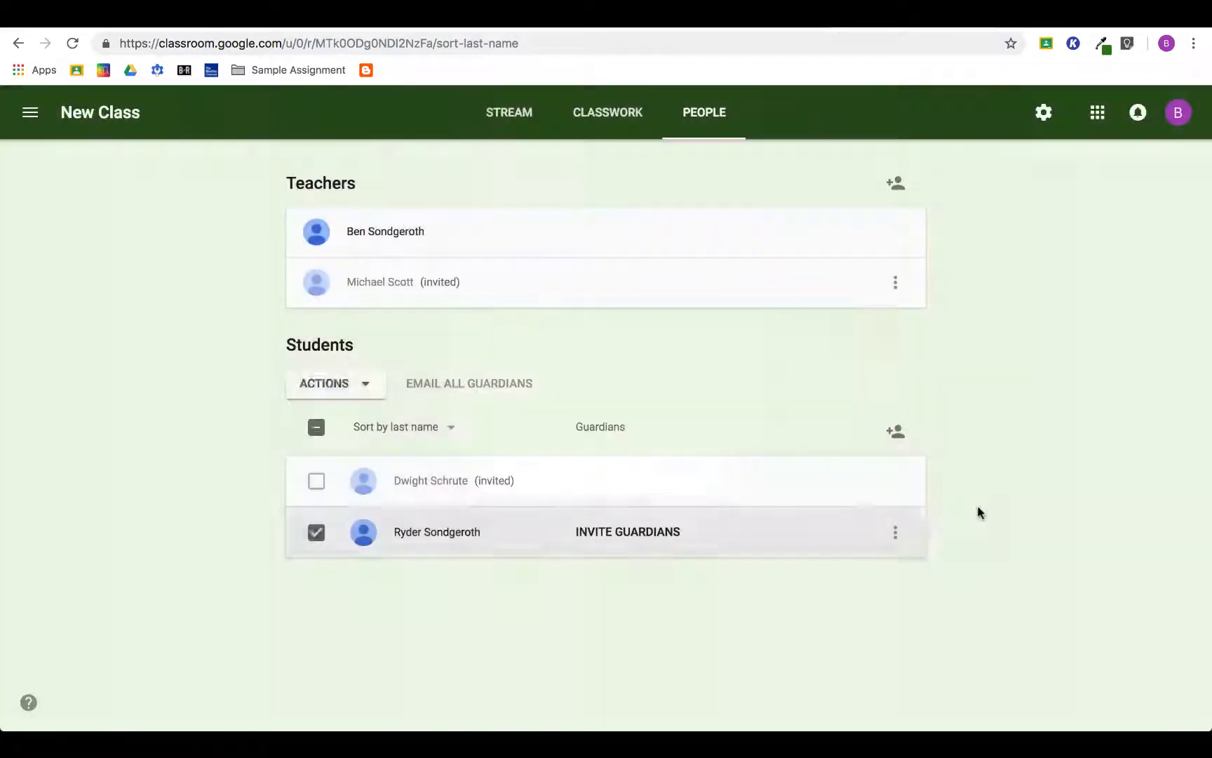
pyautogui.click(316, 532)
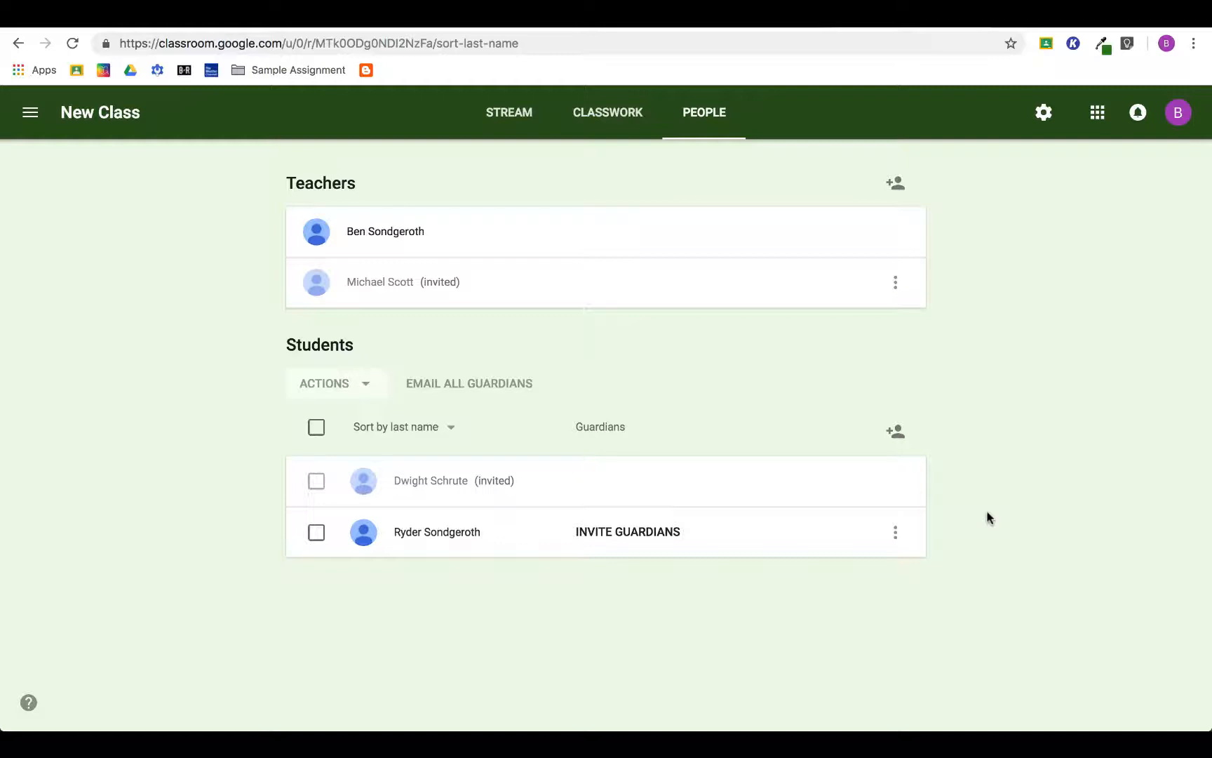